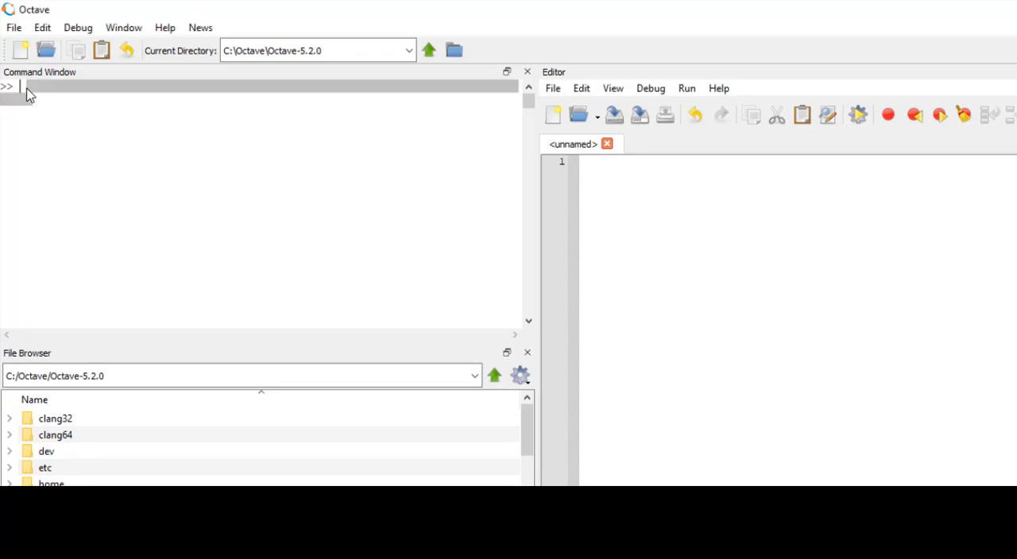
pyautogui.moveTo(711, 308)
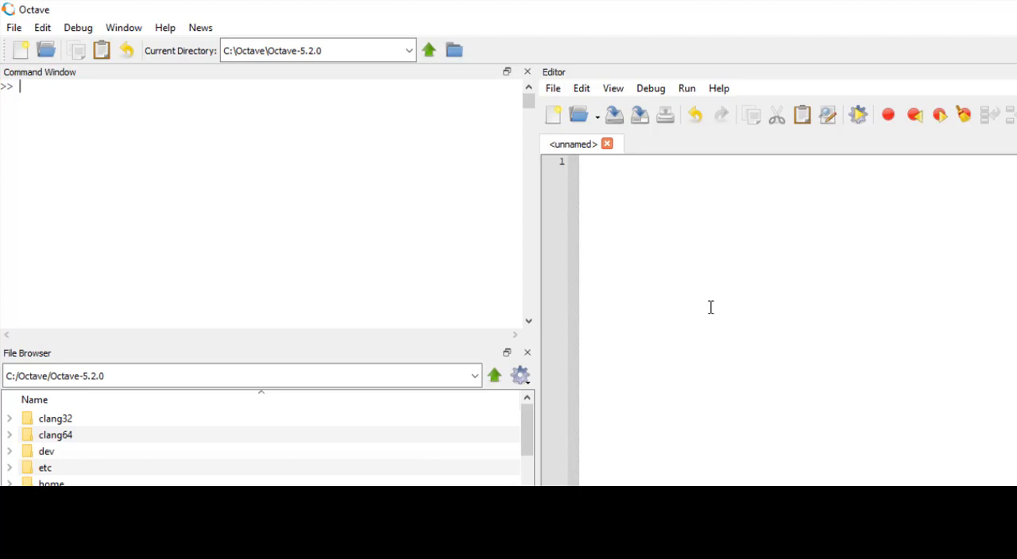
pyautogui.moveTo(181, 268)
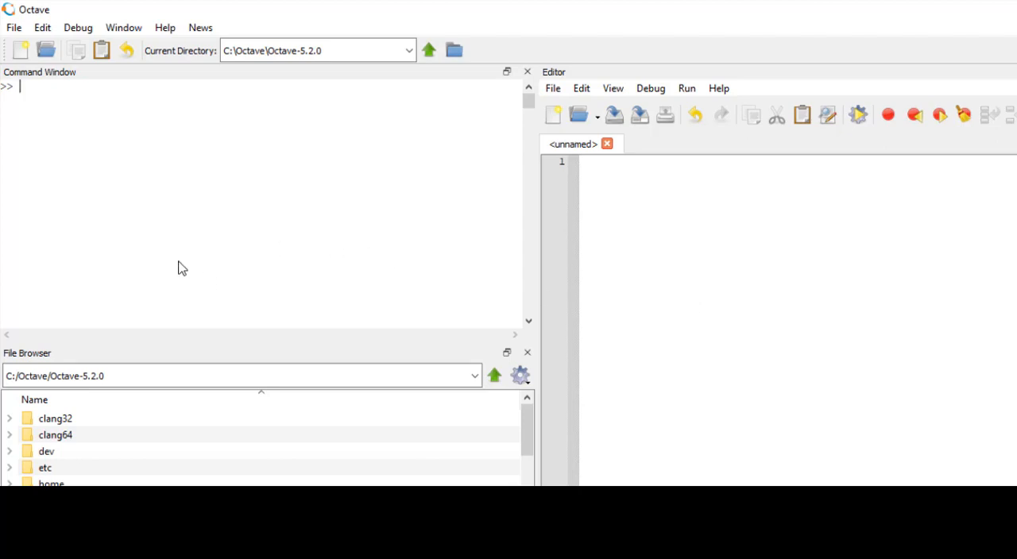
# Run pwd to show the working directory is C:\Octave\Octave-5.2.0.
pyautogui.write('pwd')
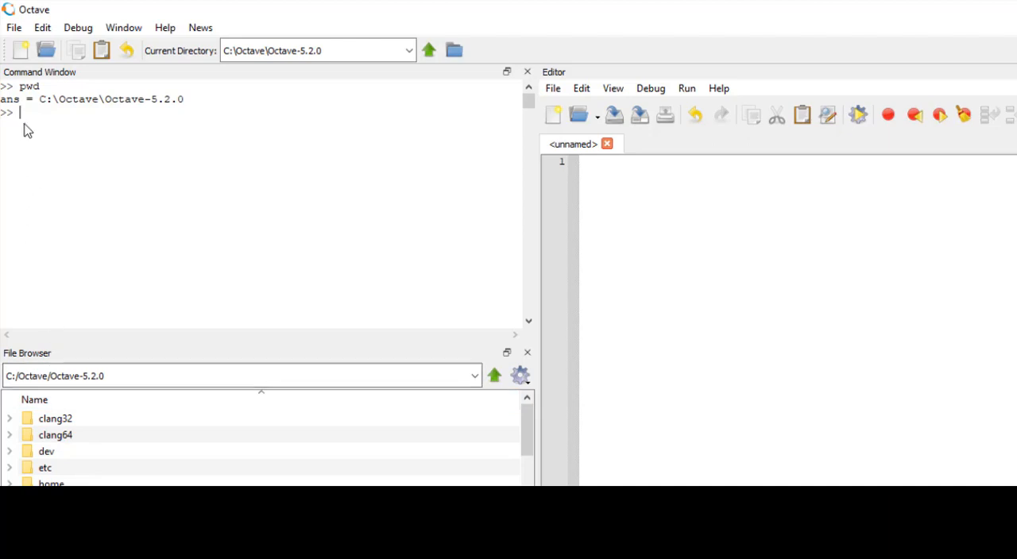
pyautogui.moveTo(158, 175)
pyautogui.write('cd')
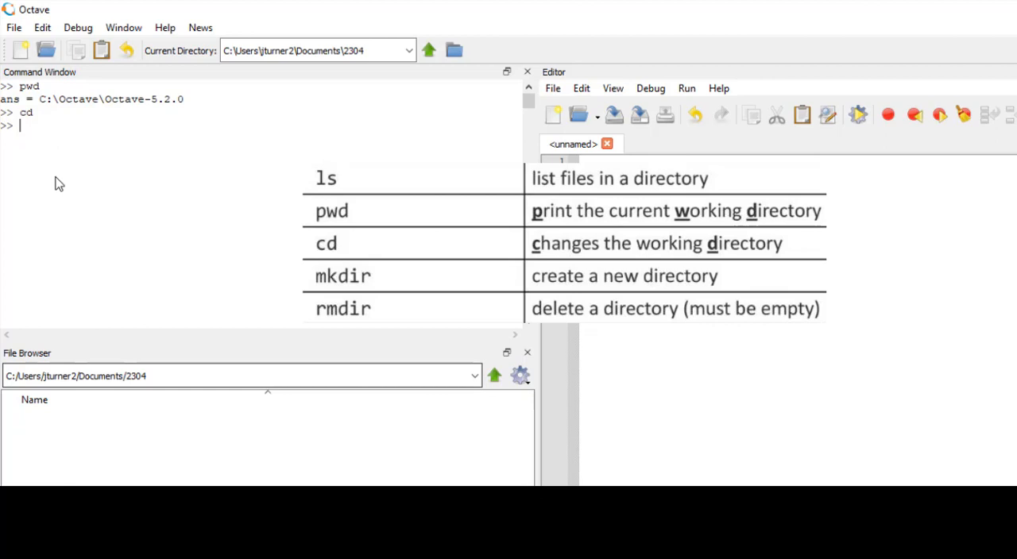
pyautogui.moveTo(30, 129)
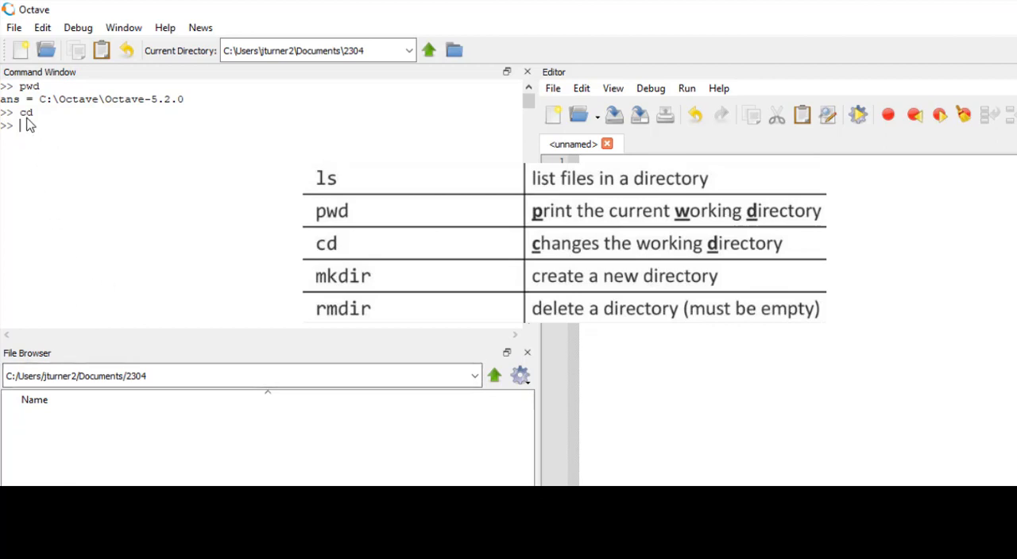
# Confirm the Documents\2304 working directory with pwd and create a 'data' folder with mkdir.
pyautogui.write('pwd')
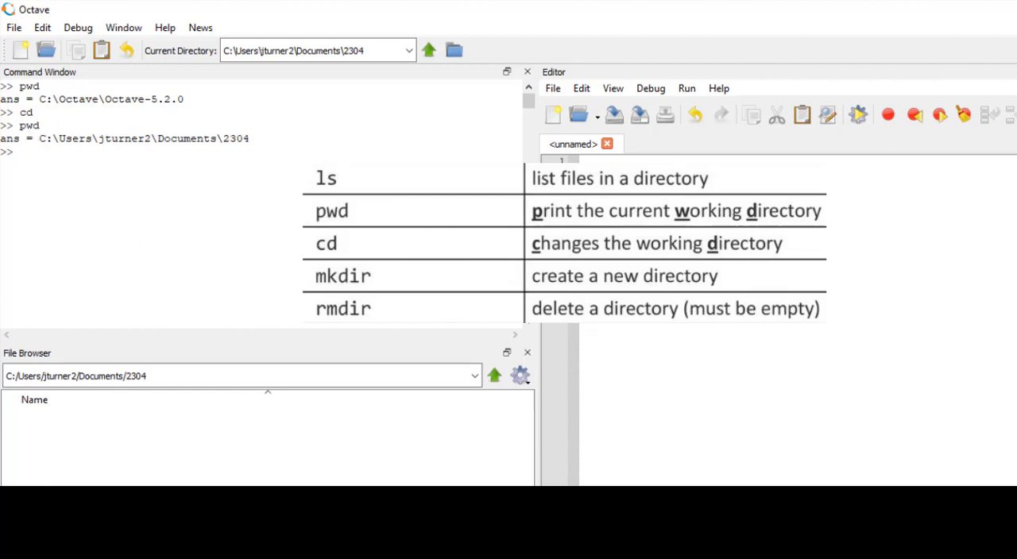
pyautogui.write('mkdir')
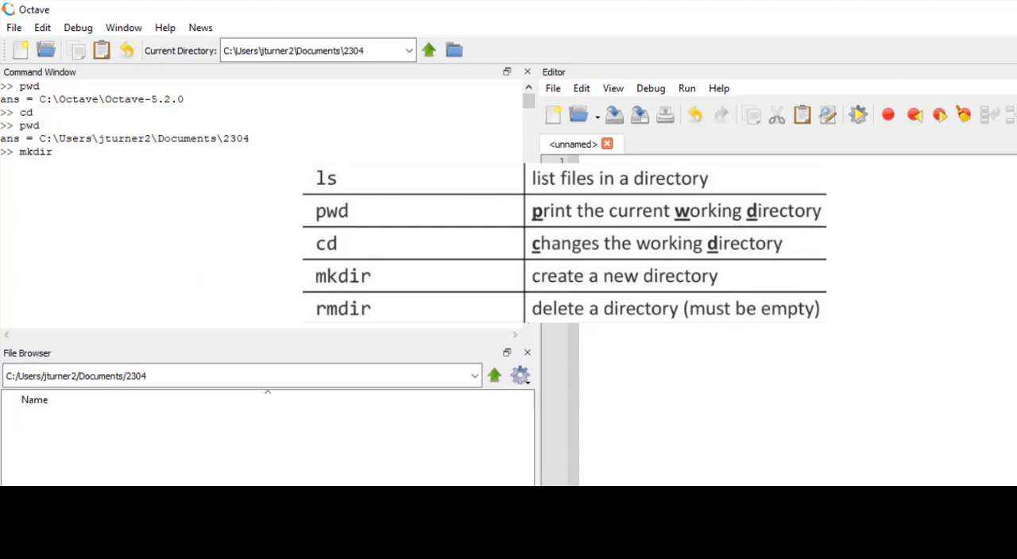
pyautogui.write('data')
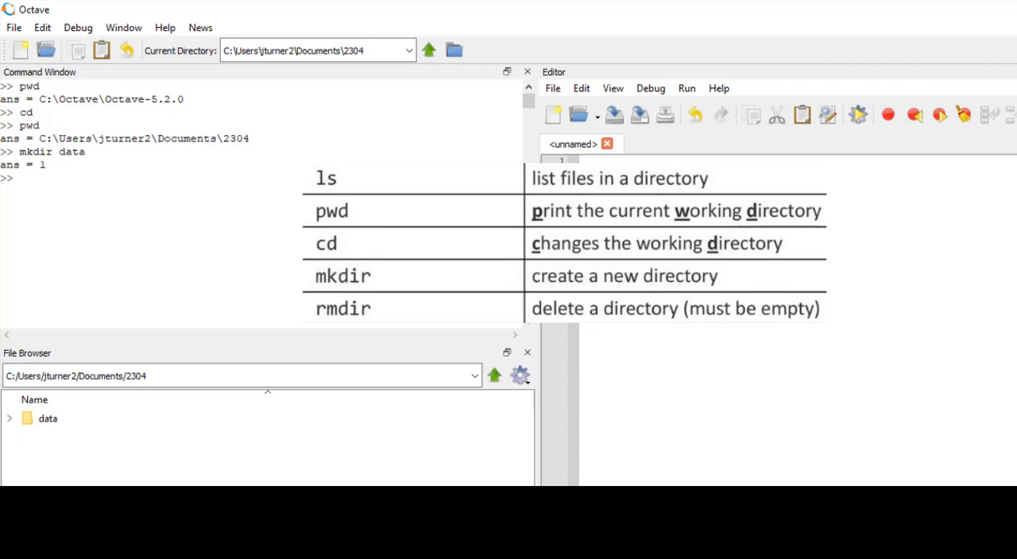
pyautogui.click(48, 418)
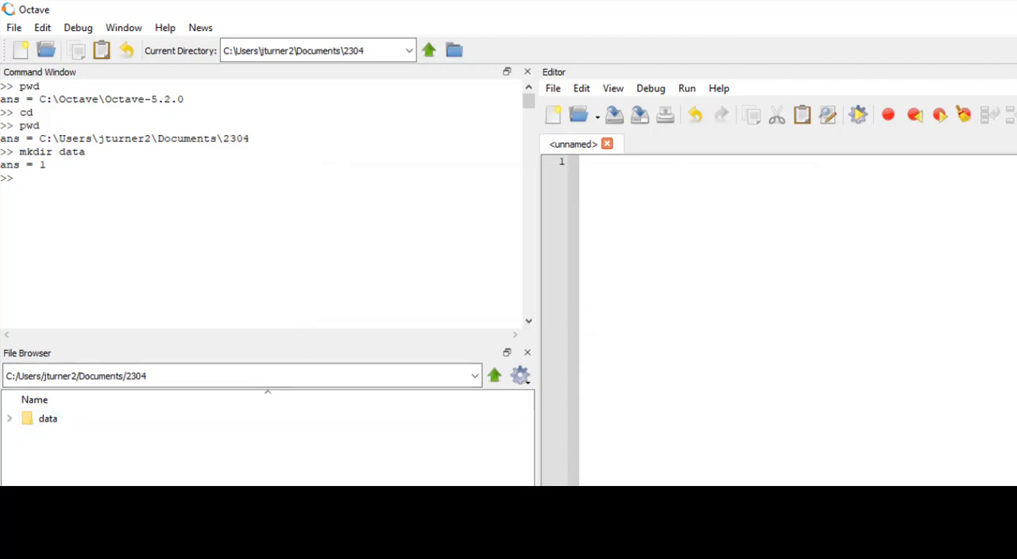
# Type rows 1 2 3, 2 3 4 and 3 4 5 into cells A1:C3 of a blank workbook.
pyautogui.click(47, 419)
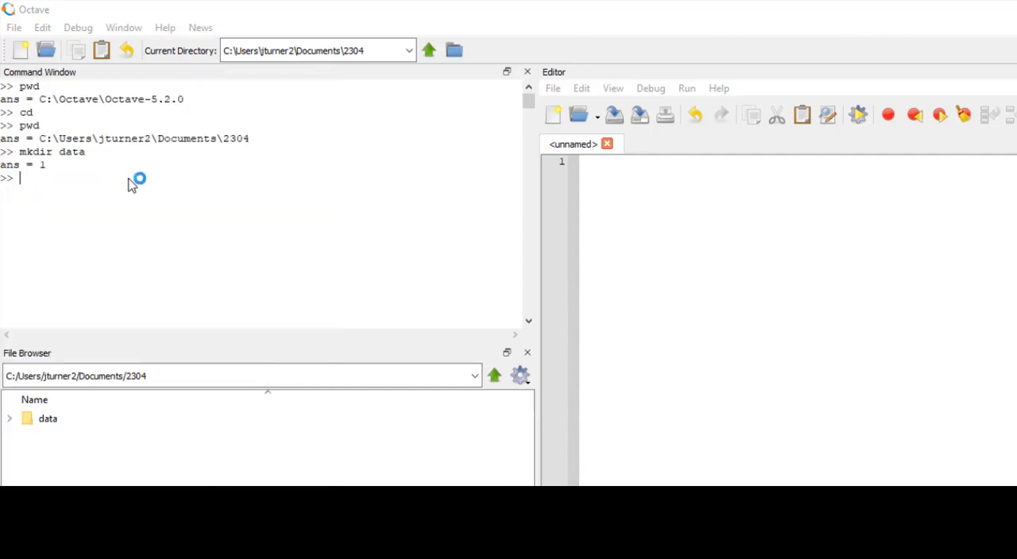
pyautogui.moveTo(127, 294)
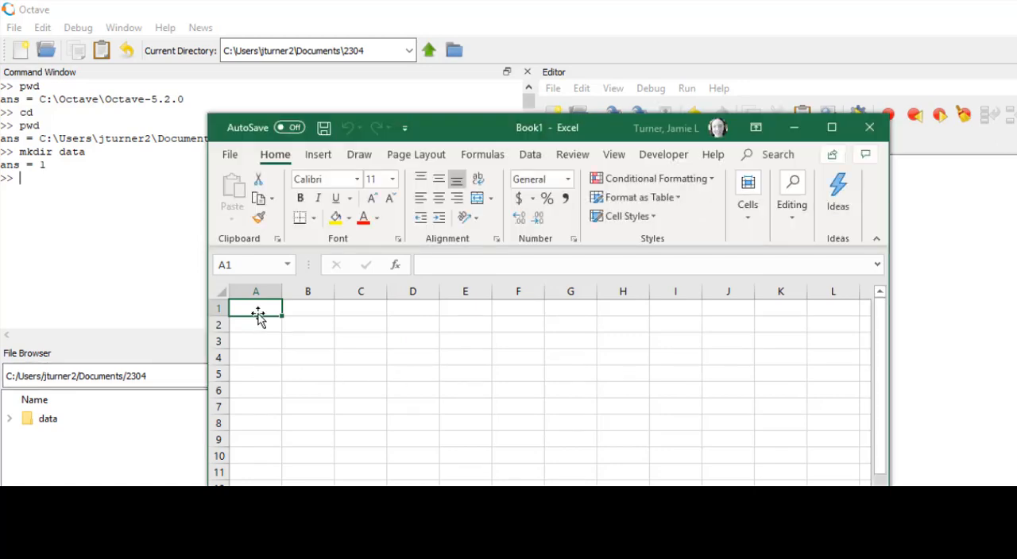
pyautogui.moveTo(331, 407)
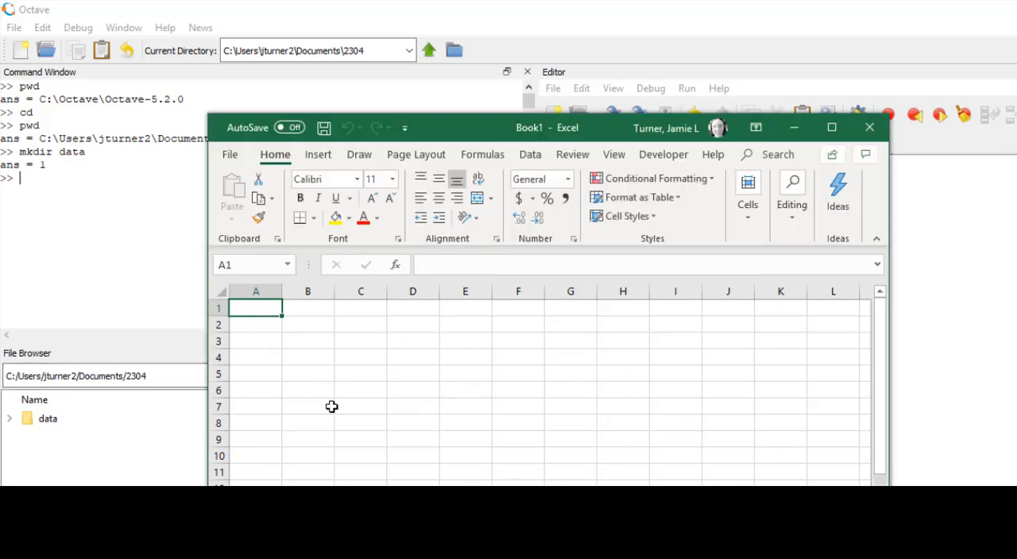
pyautogui.write('2')
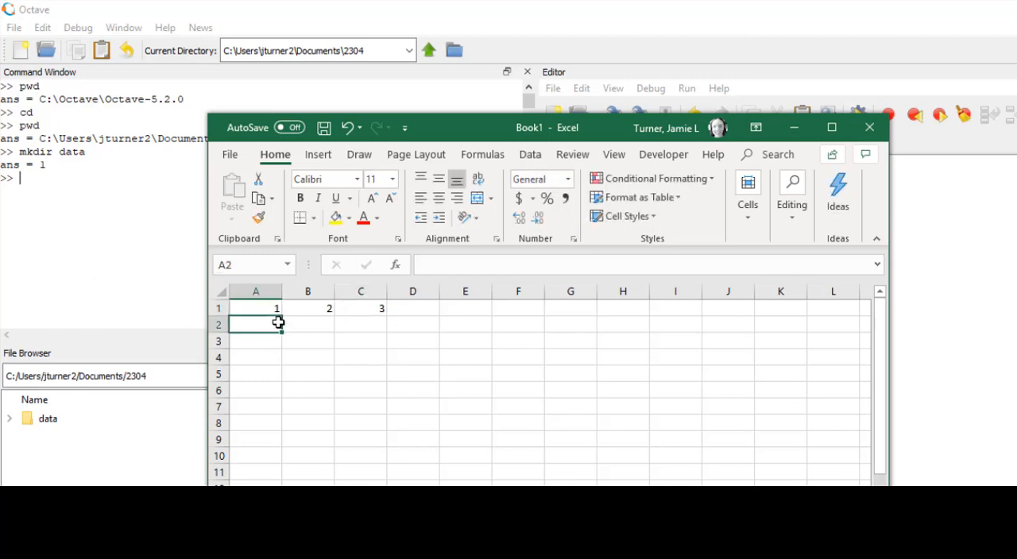
pyautogui.click(307, 325)
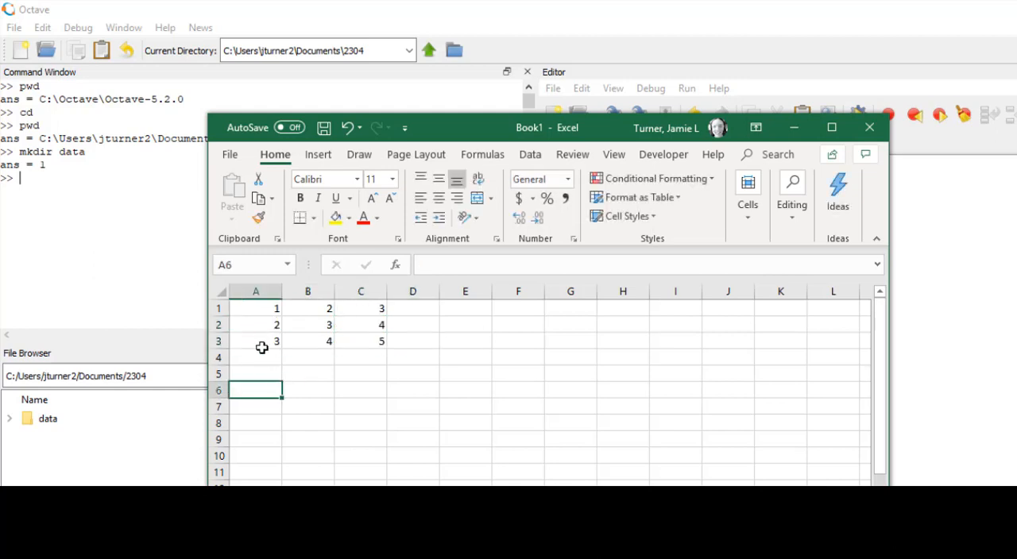
pyautogui.click(360, 406)
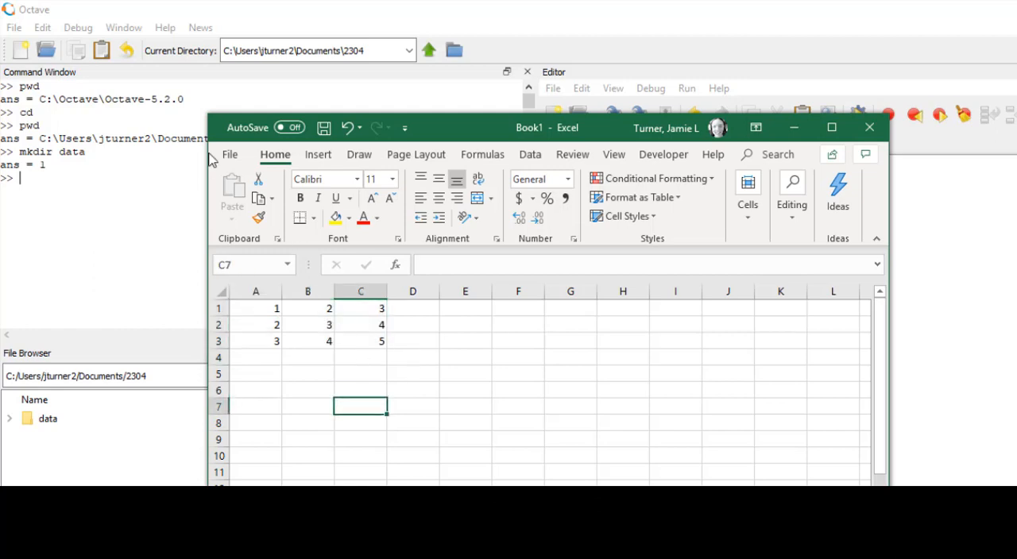
# Save the workbook as 'Sample' (Sample.xlsx) in the Documents\2304\data folder.
pyautogui.click(229, 154)
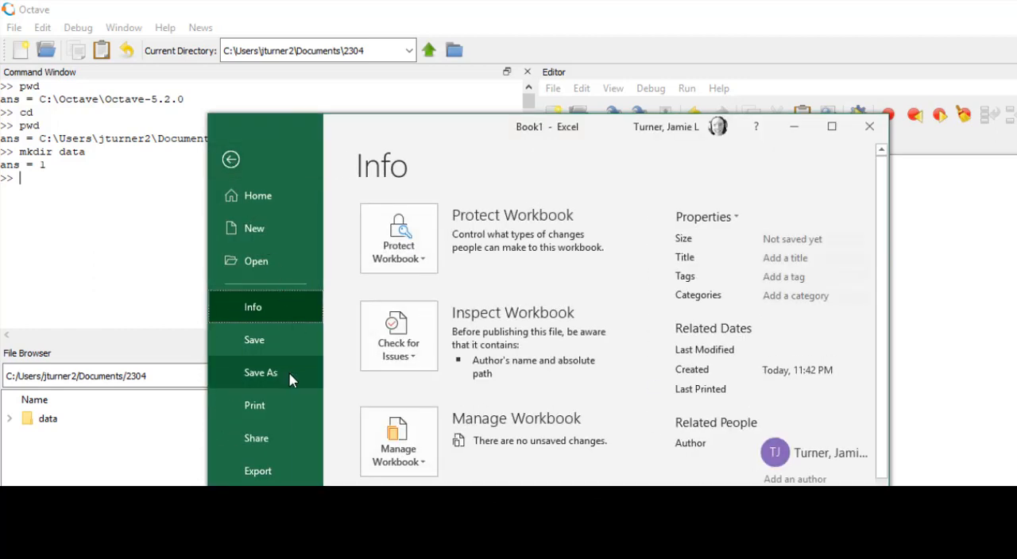
pyautogui.click(261, 372)
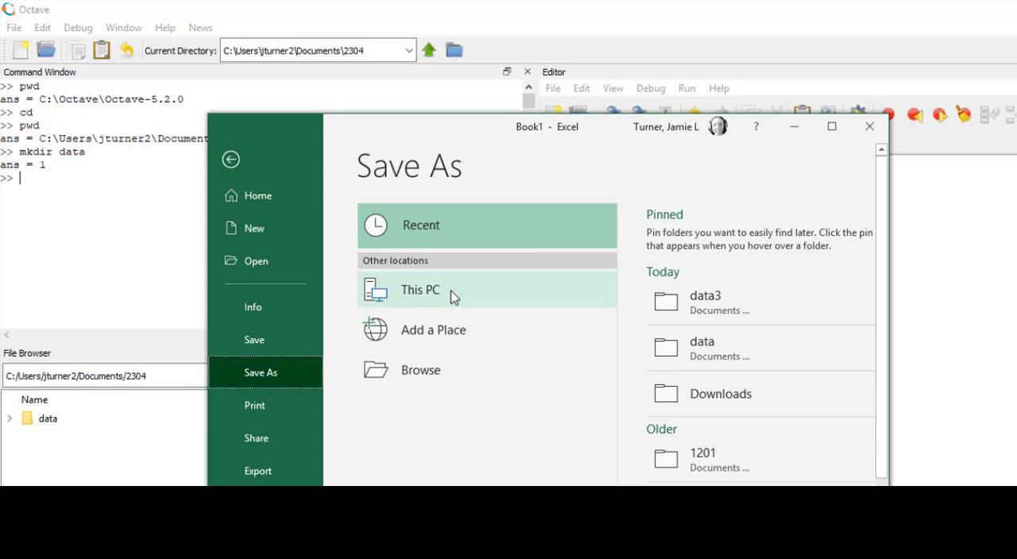
pyautogui.click(419, 290)
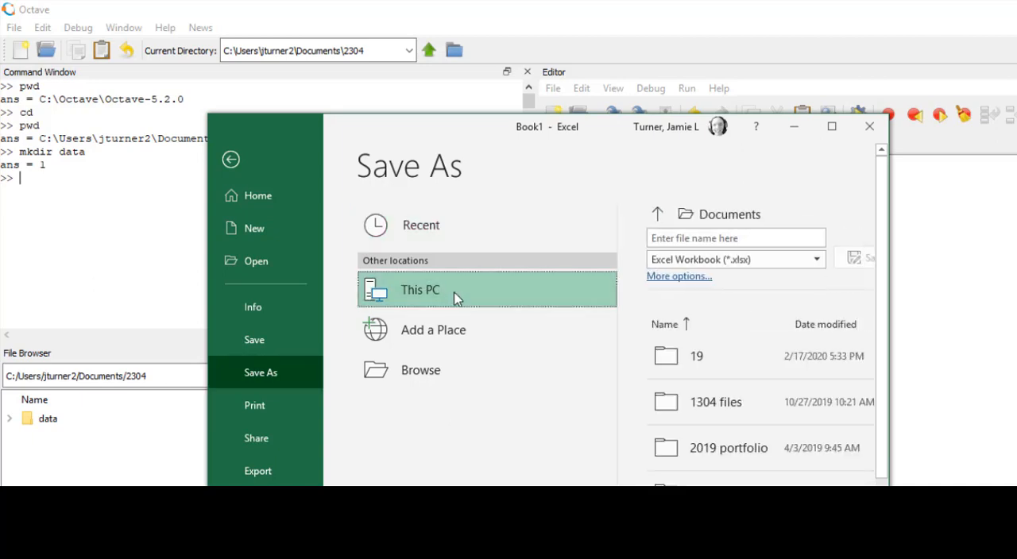
pyautogui.scroll(-3)
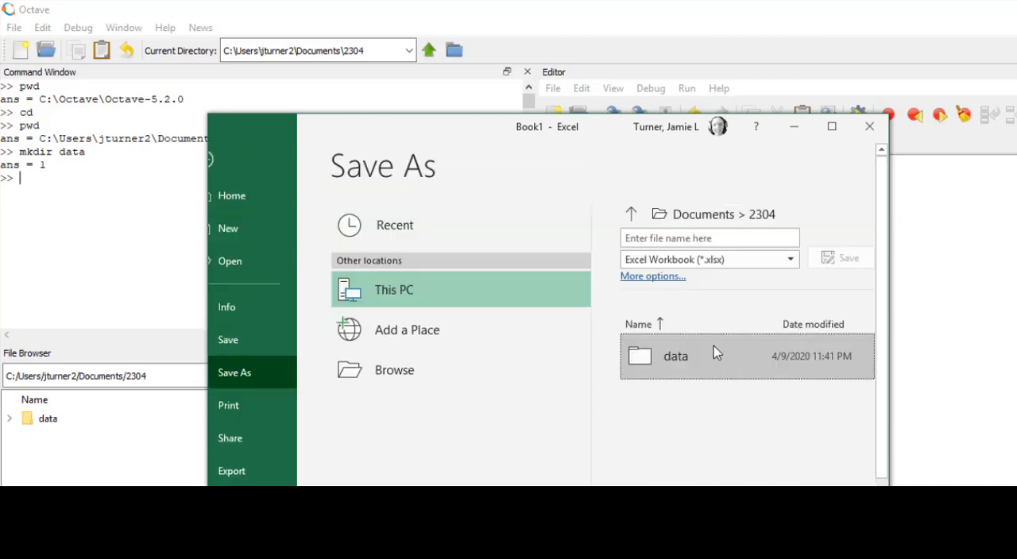
pyautogui.doubleClick(676, 356)
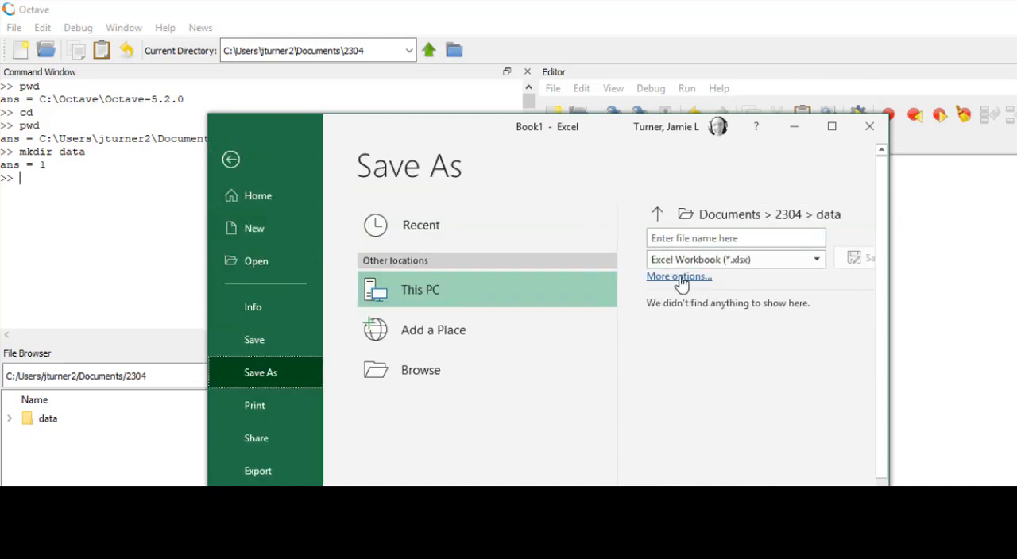
pyautogui.click(735, 237)
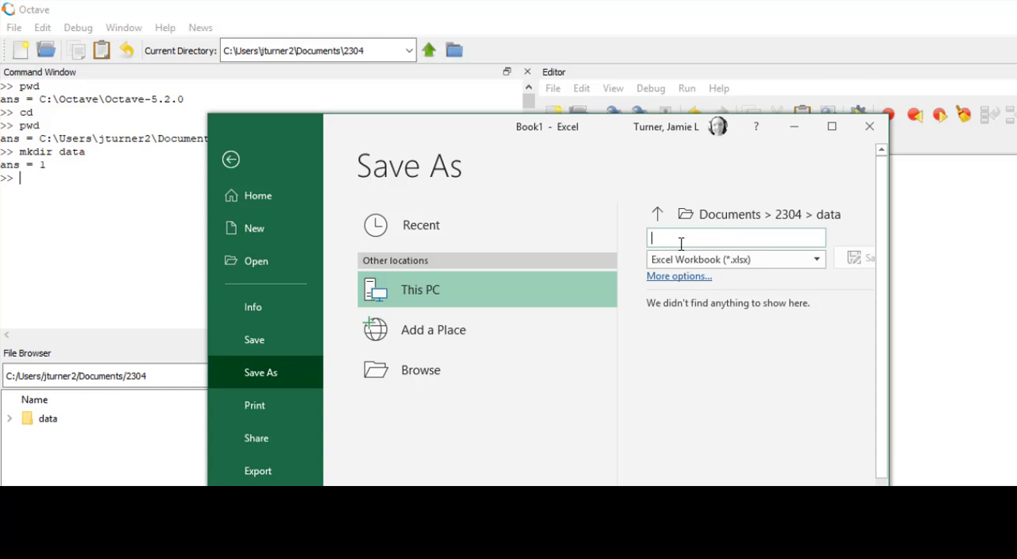
pyautogui.write('Sample')
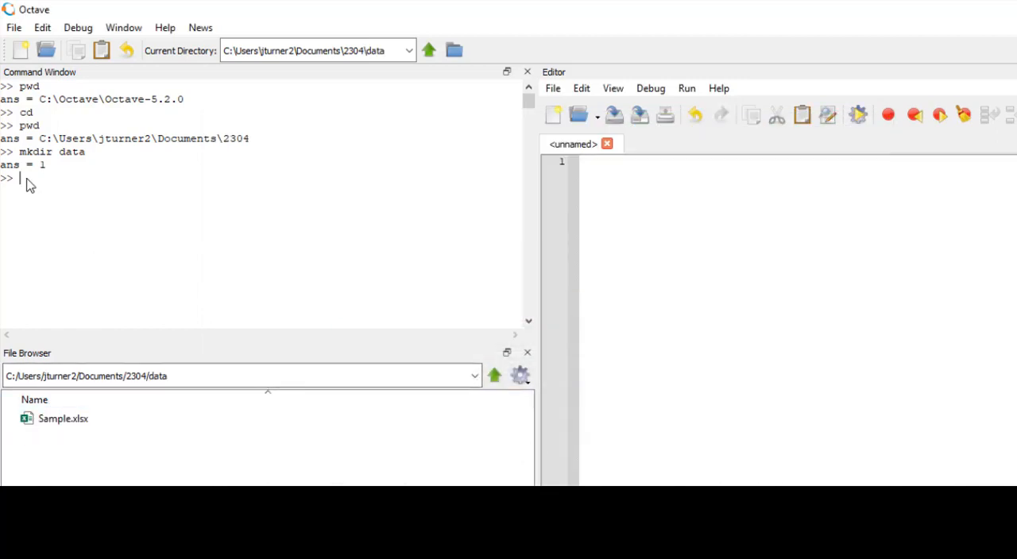
# Run pwd, then try S = xlsread('Sample.xlsx'), which errors asking for the io package.
pyautogui.write('pwd')
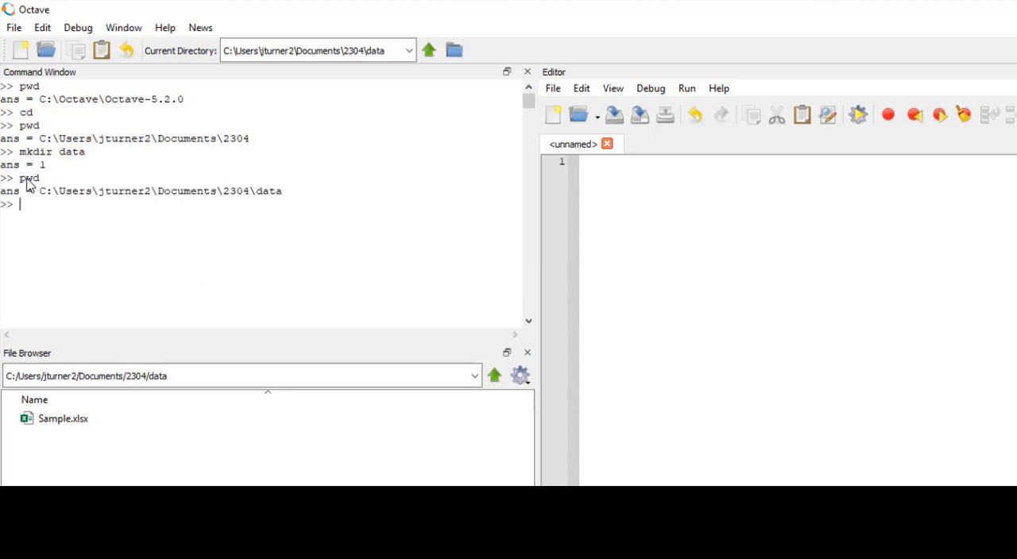
pyautogui.moveTo(45, 221)
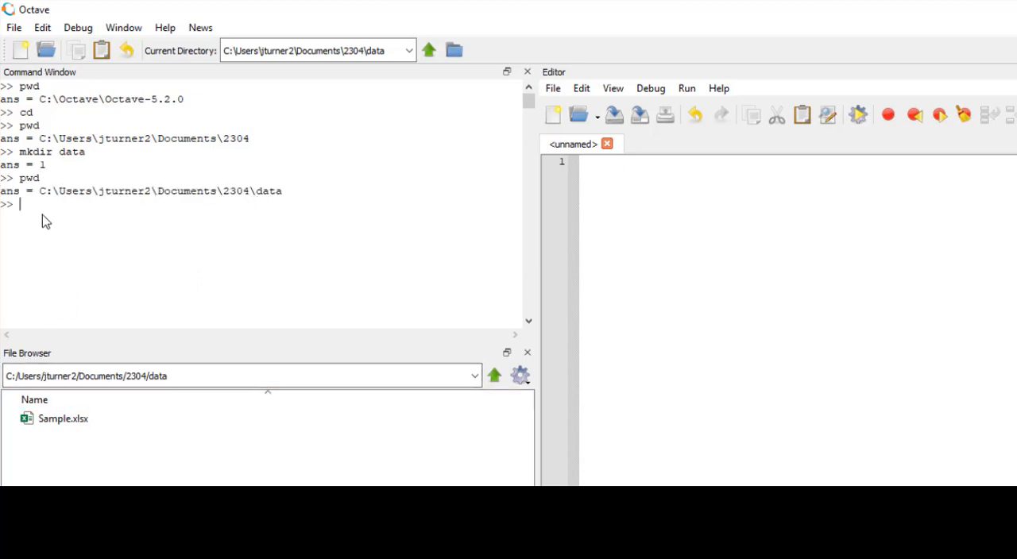
pyautogui.moveTo(249, 274)
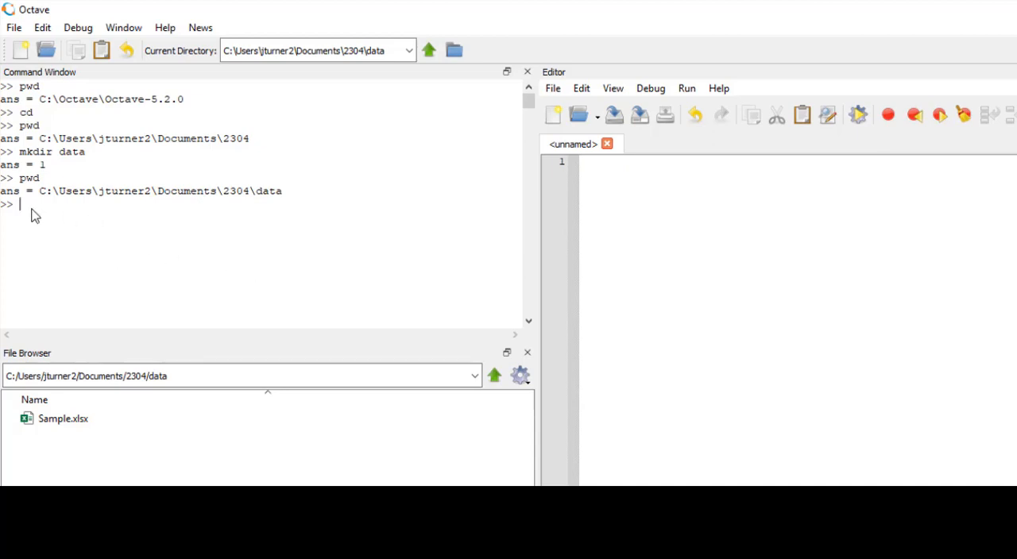
pyautogui.moveTo(86, 236)
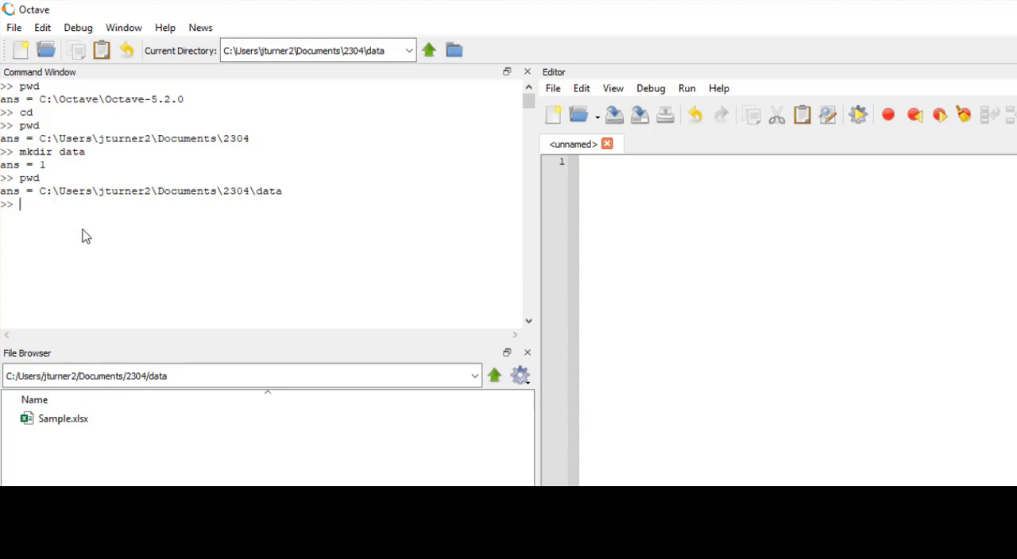
pyautogui.moveTo(560, 361)
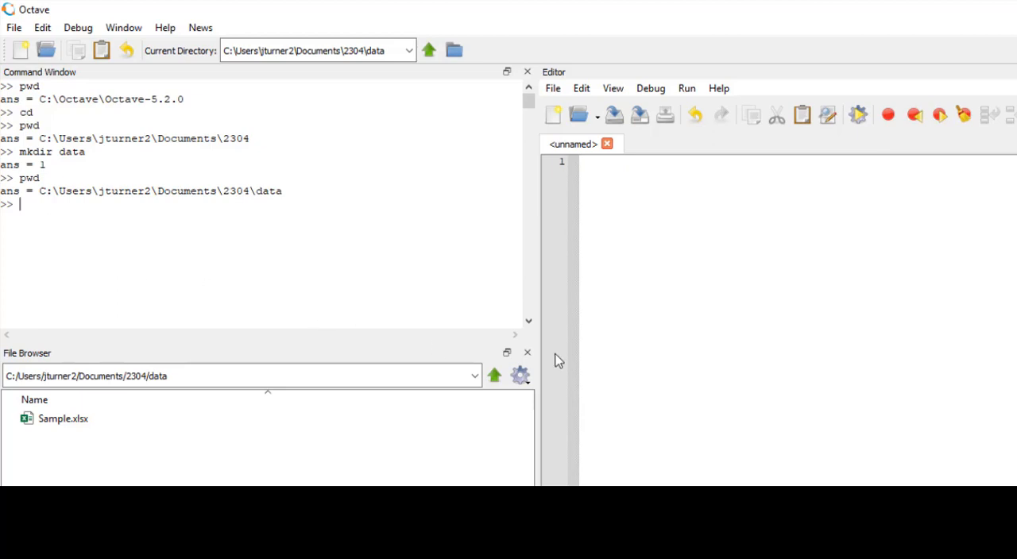
pyautogui.write('S = xls')
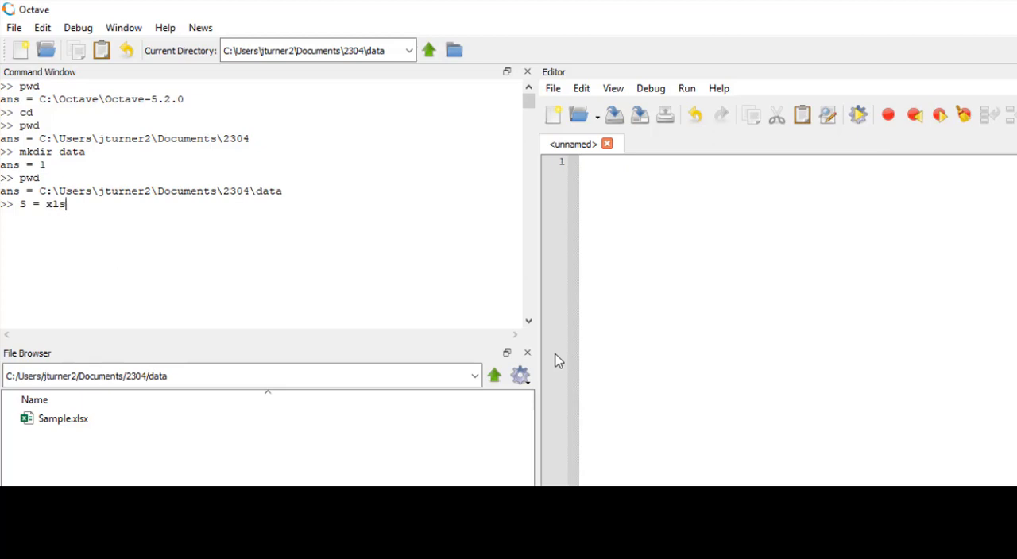
pyautogui.write('read(')
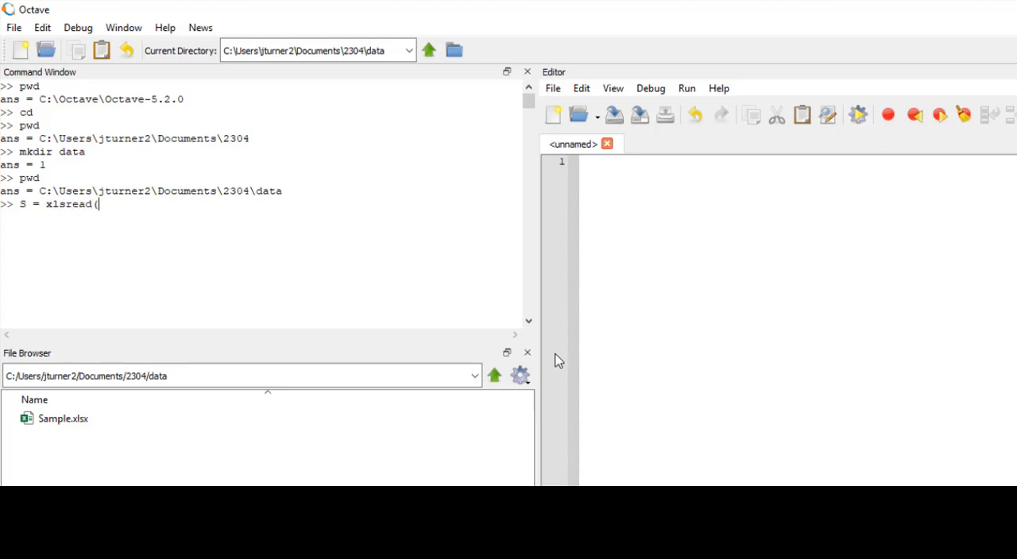
pyautogui.write('S')
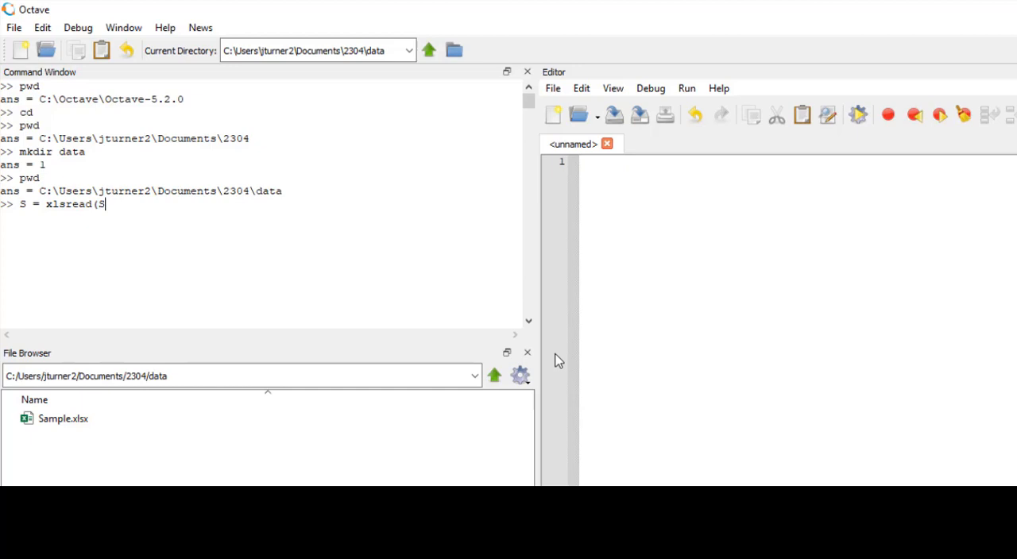
pyautogui.write("'Sa")
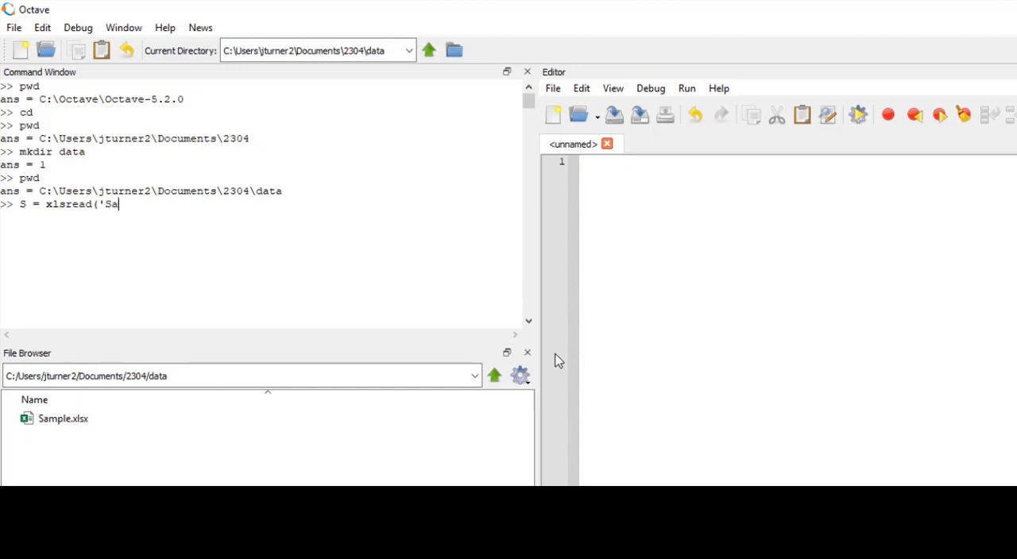
pyautogui.write('mple.xl')
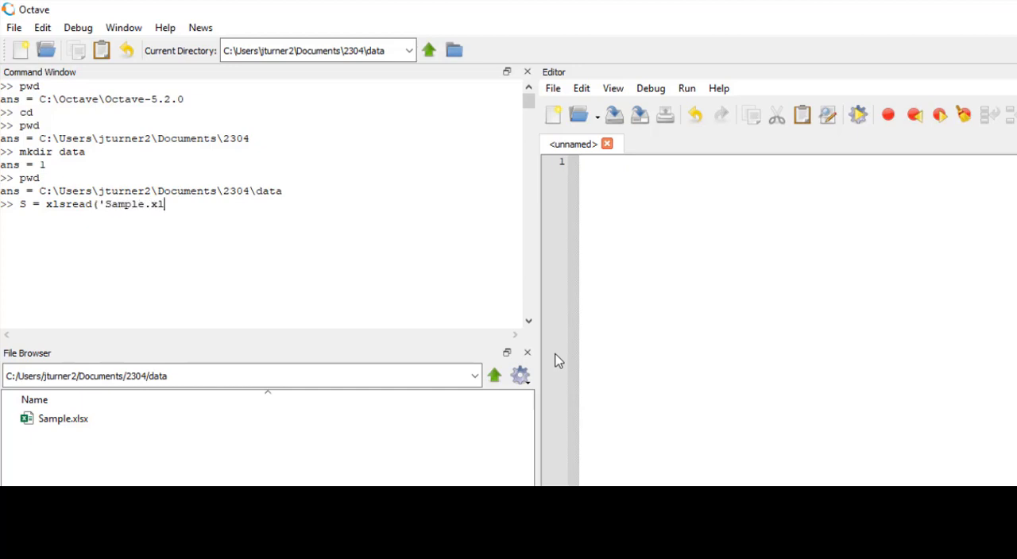
pyautogui.write('sx')
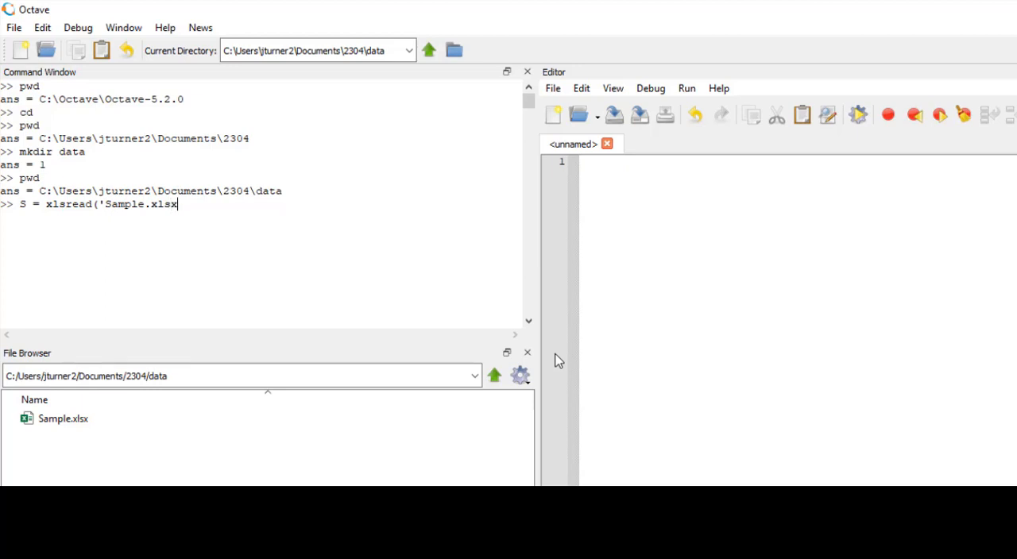
pyautogui.write("')")
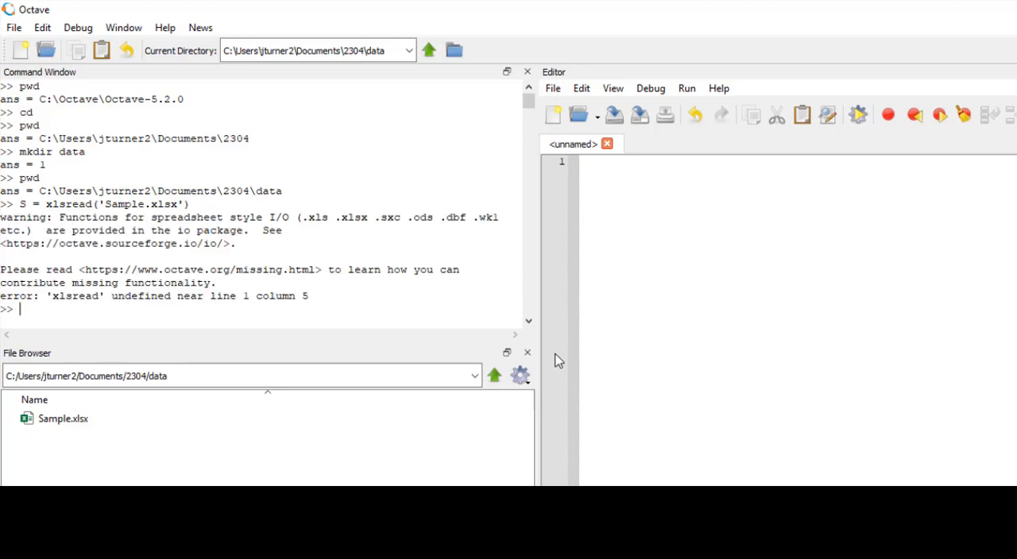
pyautogui.moveTo(188, 250)
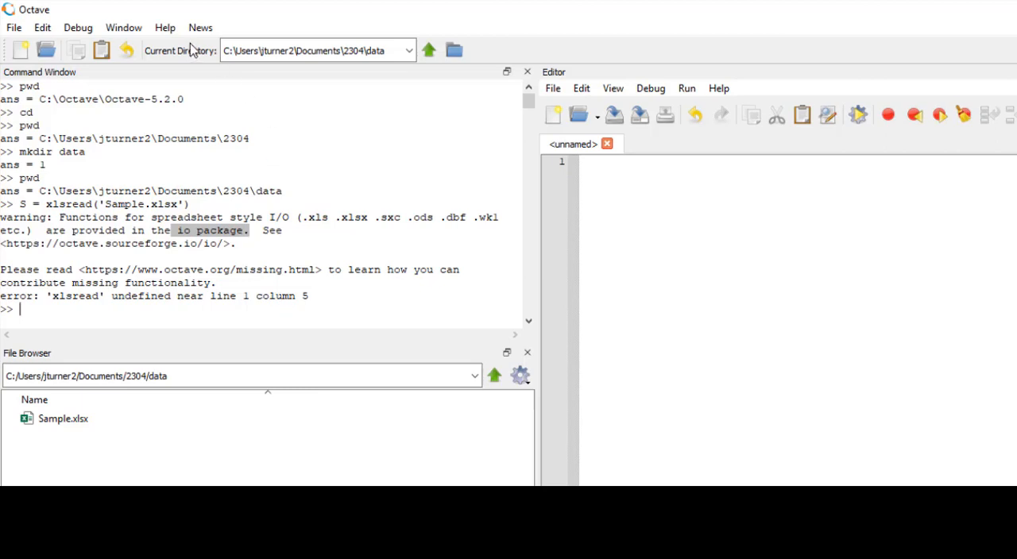
# Open the Octave Forge packages website via Help > Octave Packages.
pyautogui.click(165, 27)
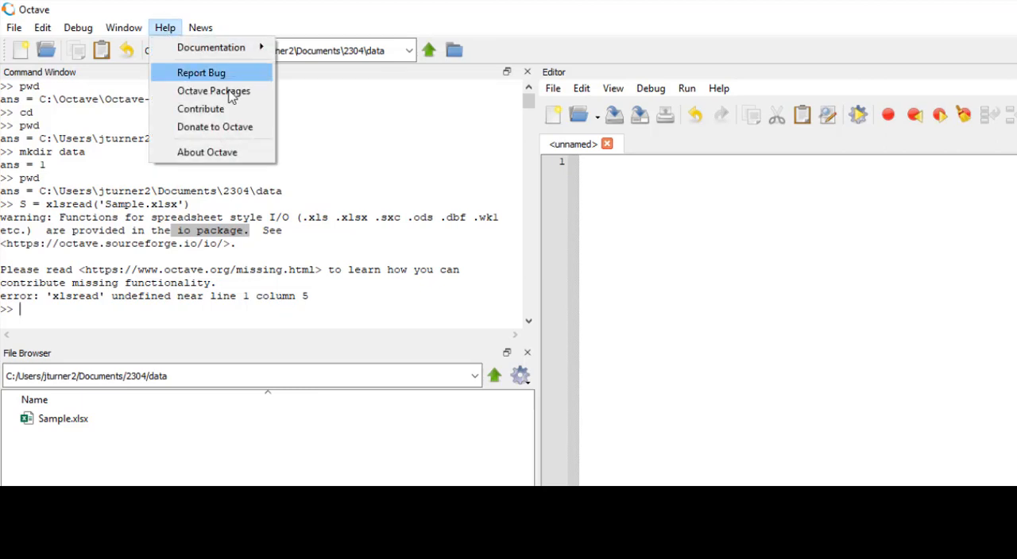
pyautogui.moveTo(241, 92)
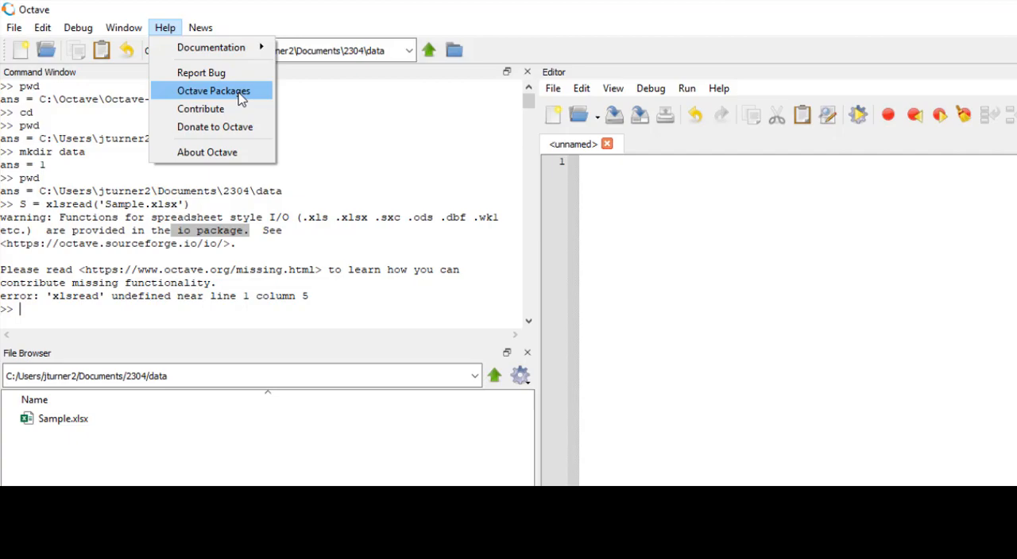
pyautogui.click(212, 90)
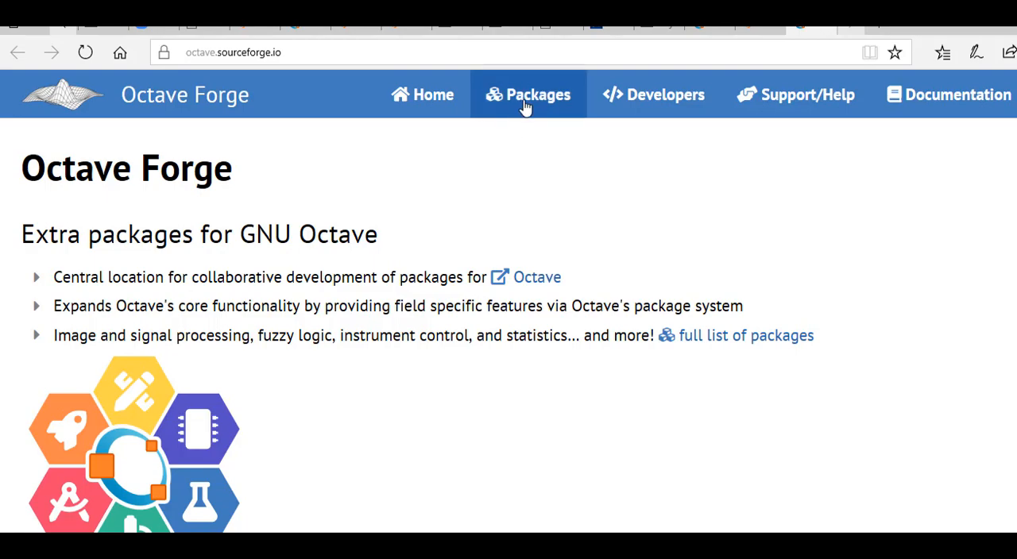
# Find the io package in the Packages list and download io-2.6.0.tar.gz.
pyautogui.click(528, 95)
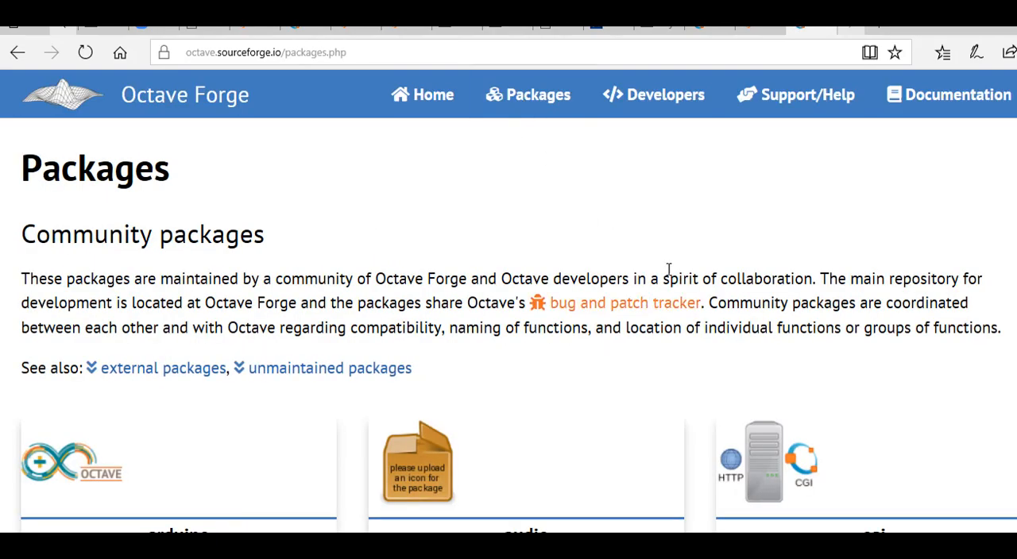
pyautogui.scroll(-3)
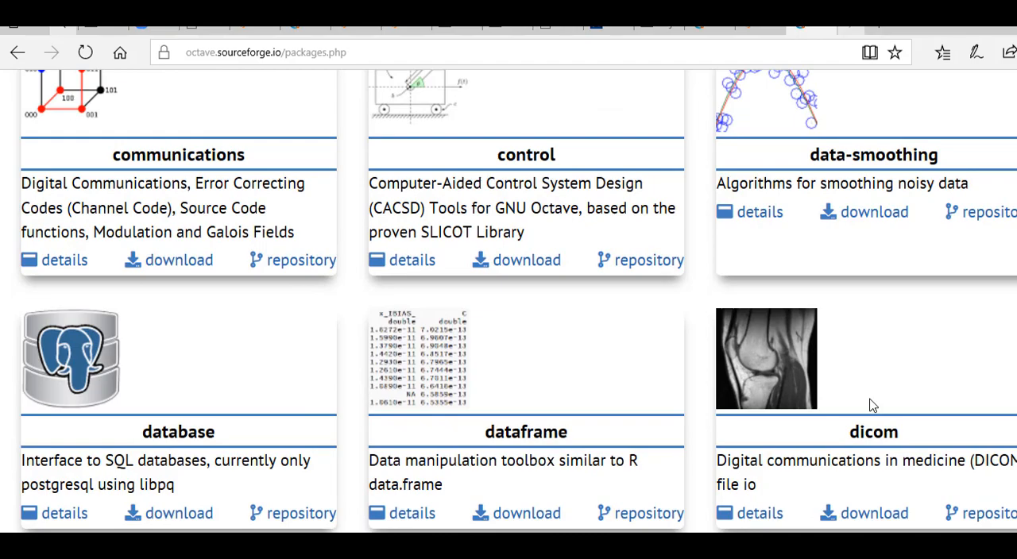
pyautogui.scroll(-3)
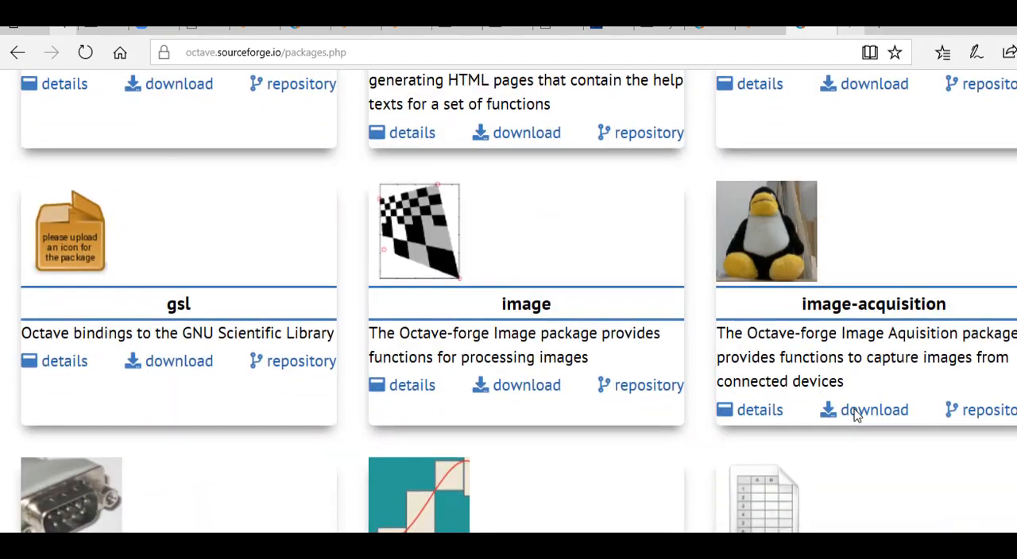
pyautogui.scroll(-3)
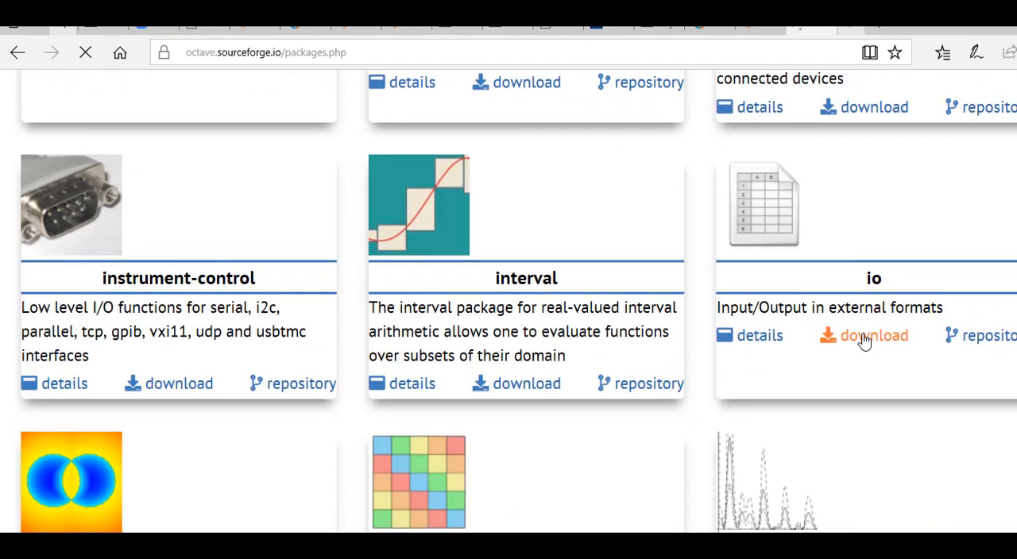
pyautogui.click(874, 336)
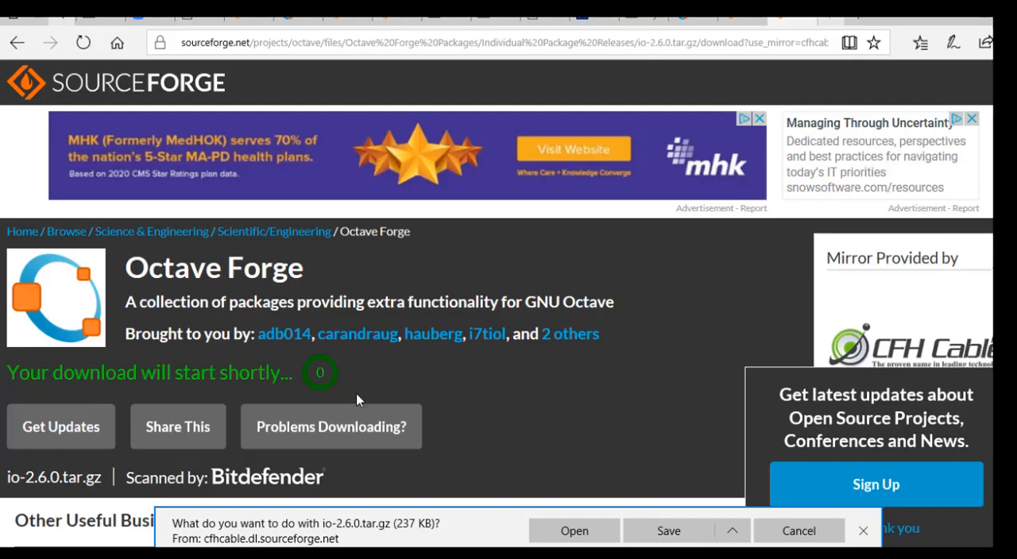
# Save io-2.6.0.tar.gz into Documents\2304\data, dismissing the location-not-available error.
pyautogui.click(734, 530)
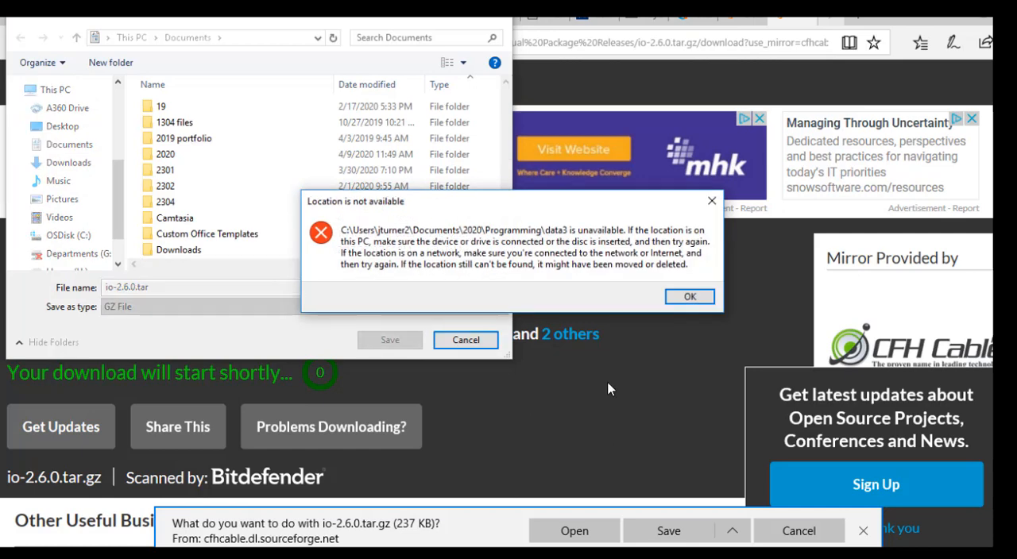
pyautogui.click(690, 297)
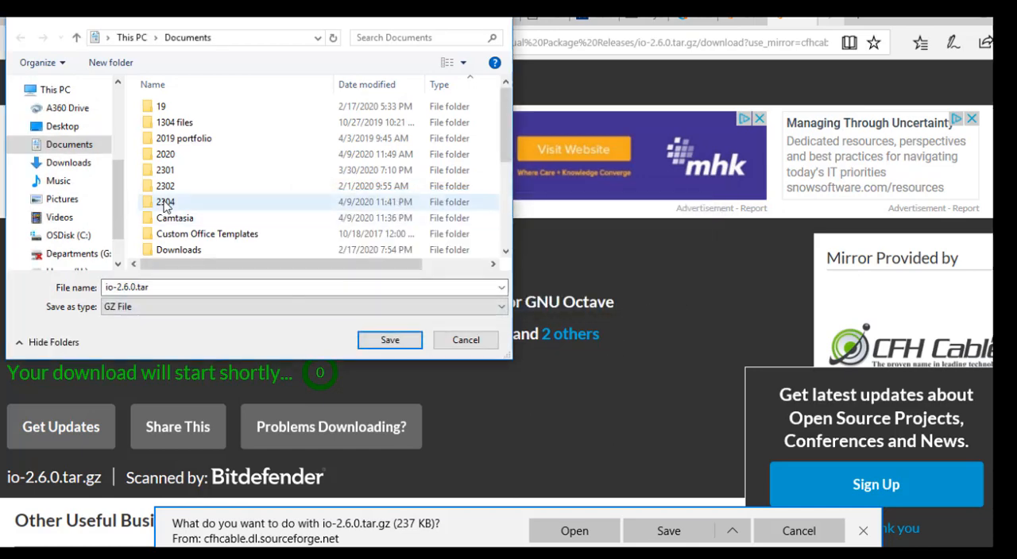
pyautogui.doubleClick(166, 201)
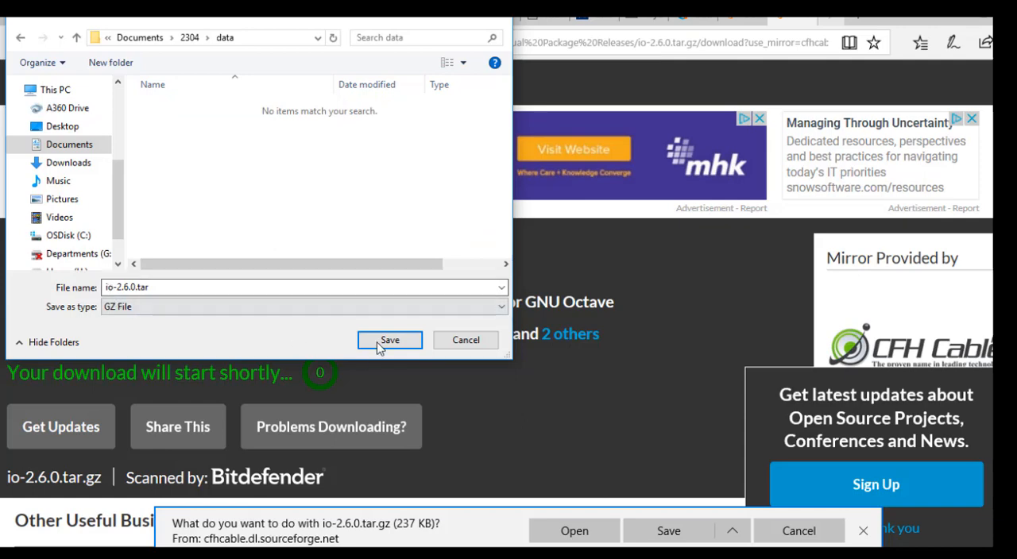
pyautogui.click(389, 339)
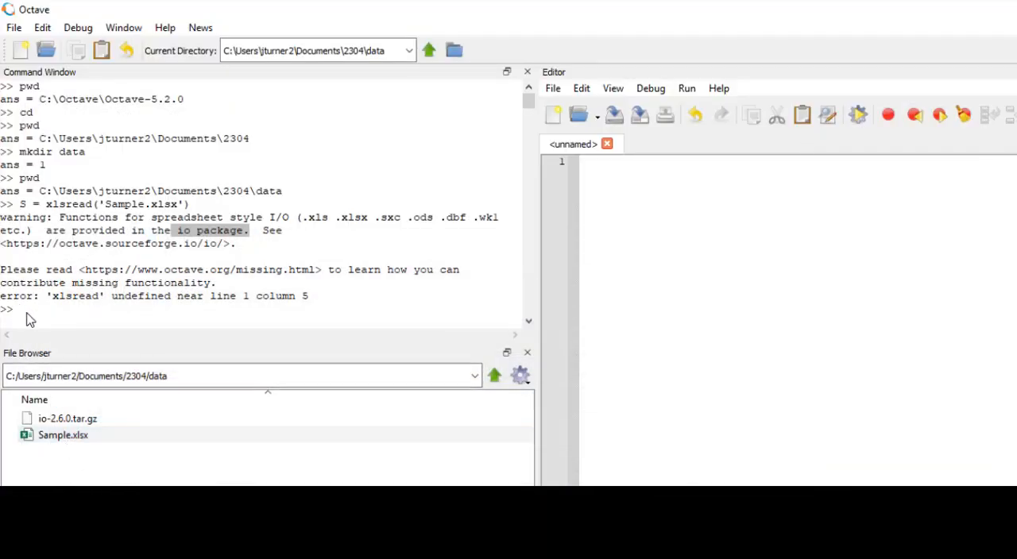
# List the data folder with ls, showing io-2.6.0.tar.gz beside Sample.xlsx.
pyautogui.write('ls')
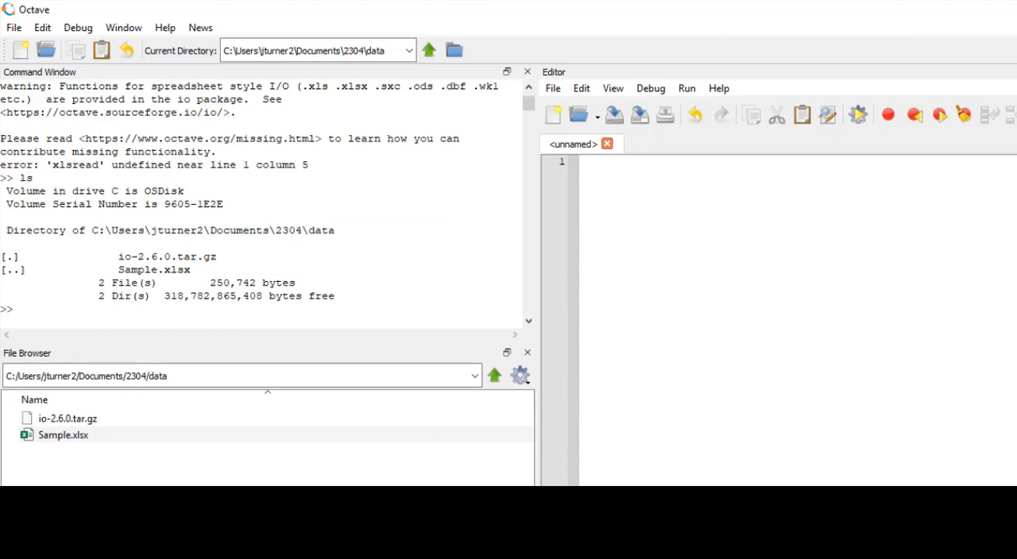
pyautogui.moveTo(165, 321)
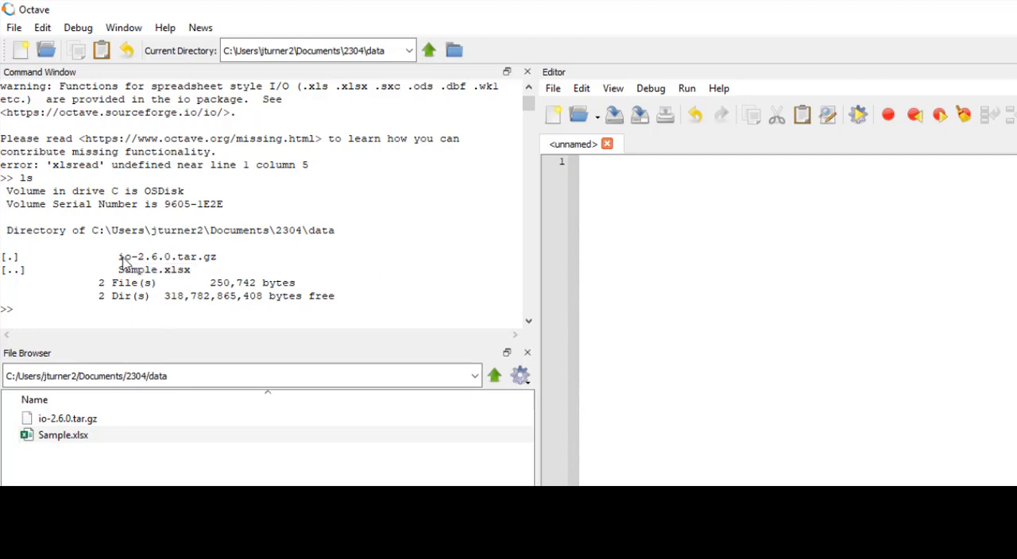
pyautogui.doubleClick(167, 257)
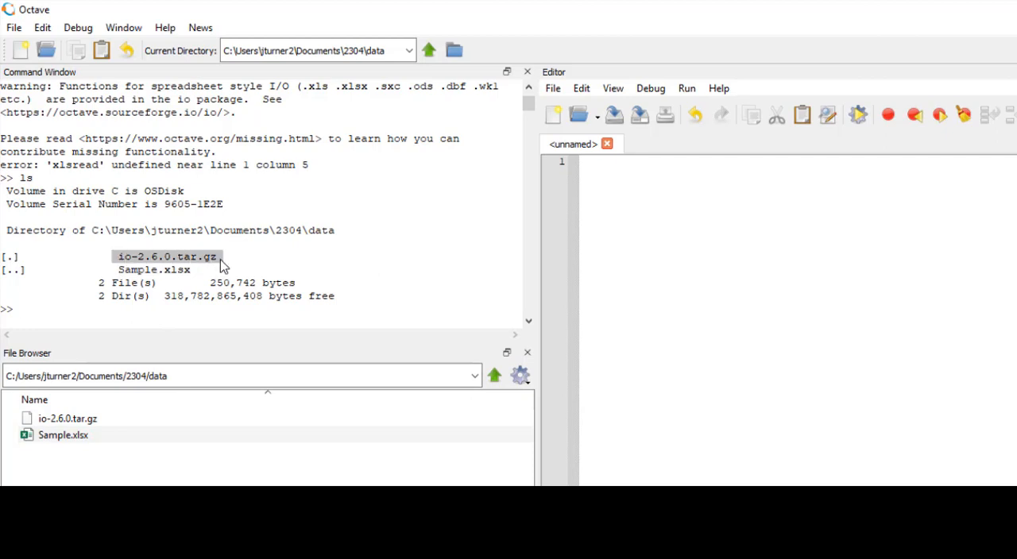
pyautogui.click(28, 318)
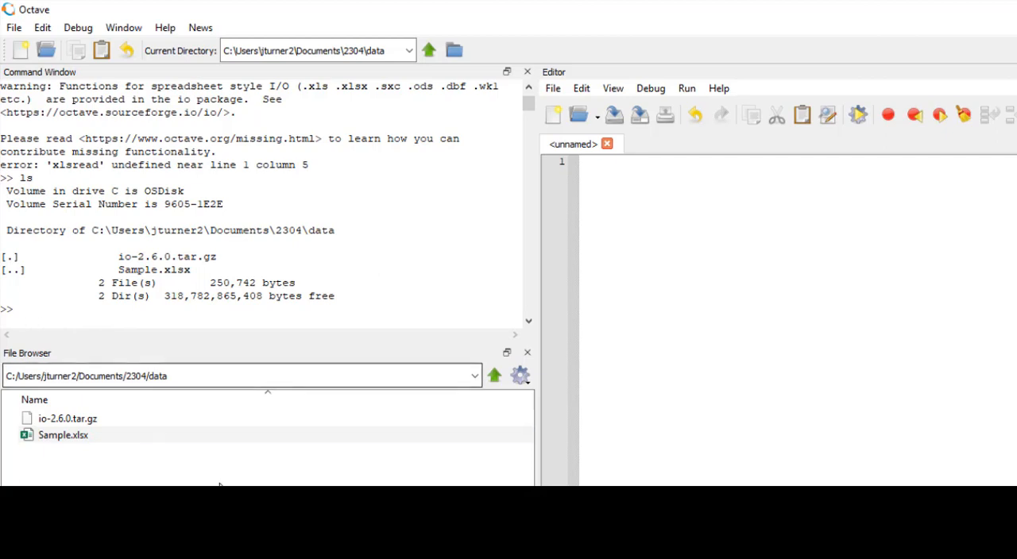
pyautogui.write('pkg')
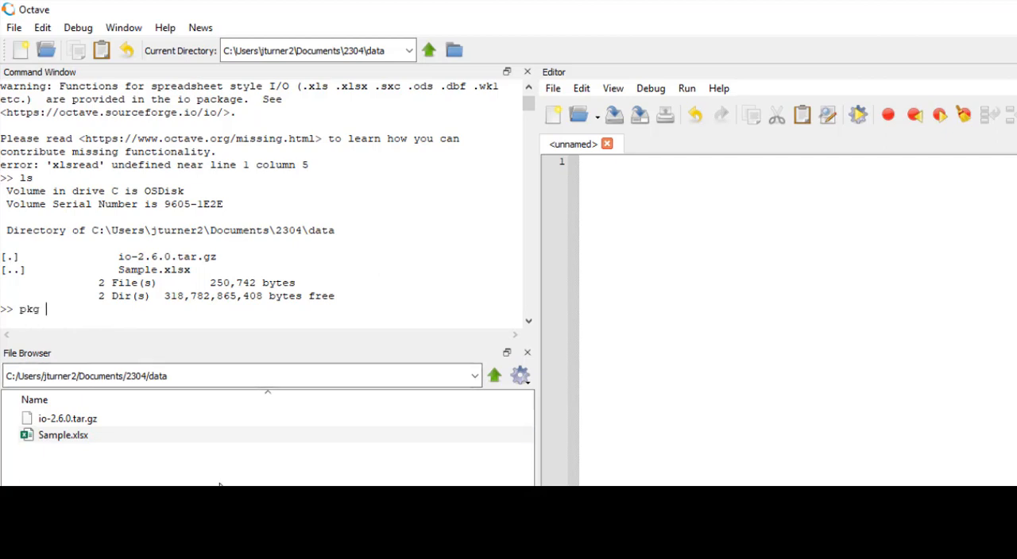
# Install the io package with pkg install io-2.6.0.tar.gz and enter pkg load io.
pyautogui.write('install')
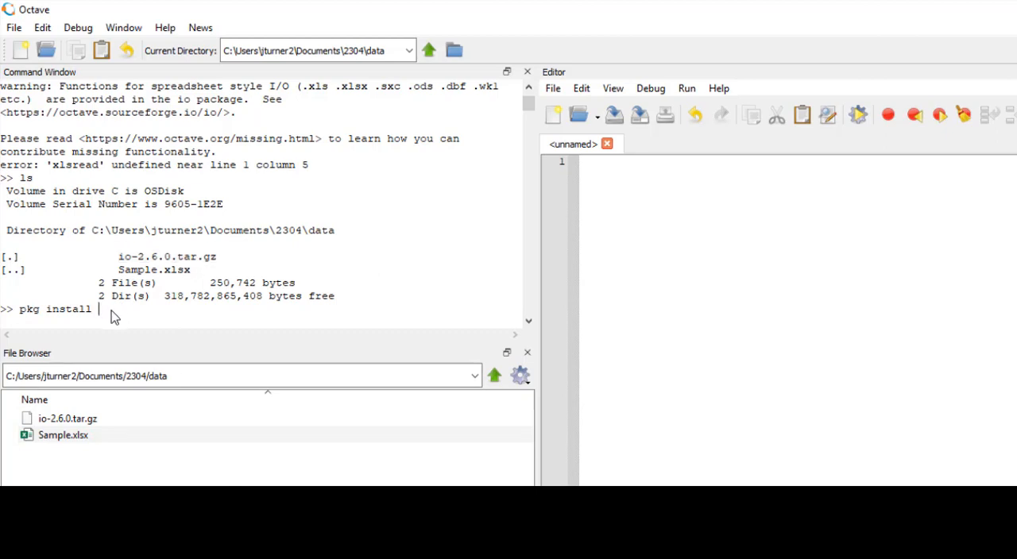
pyautogui.write('io-2.6.0.tar.gz')
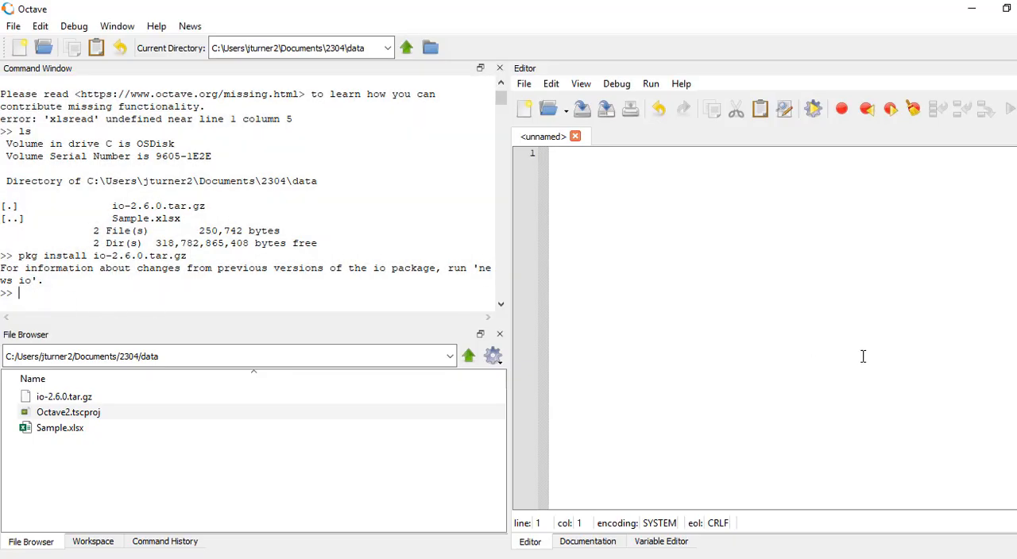
pyautogui.write('pkg load io')
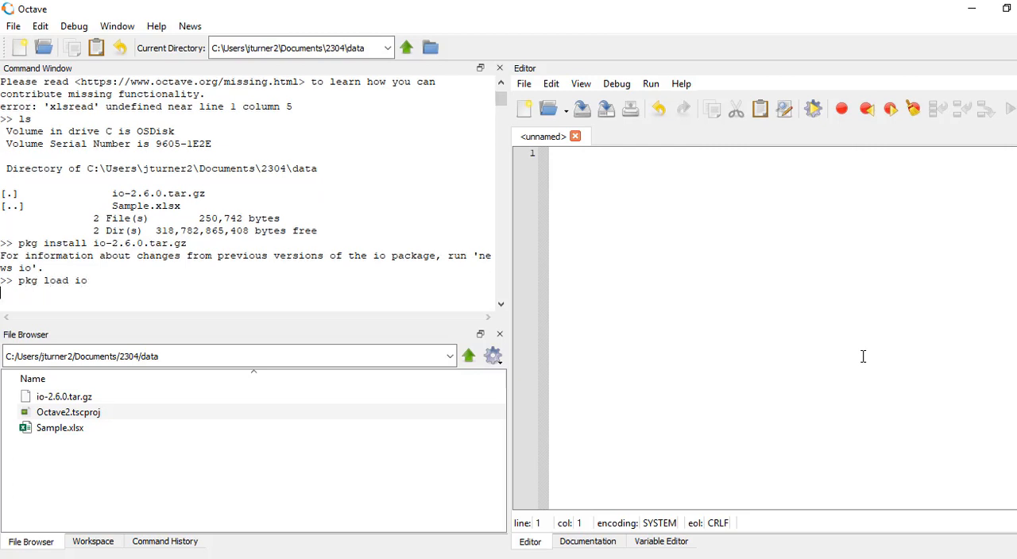
pyautogui.moveTo(603, 382)
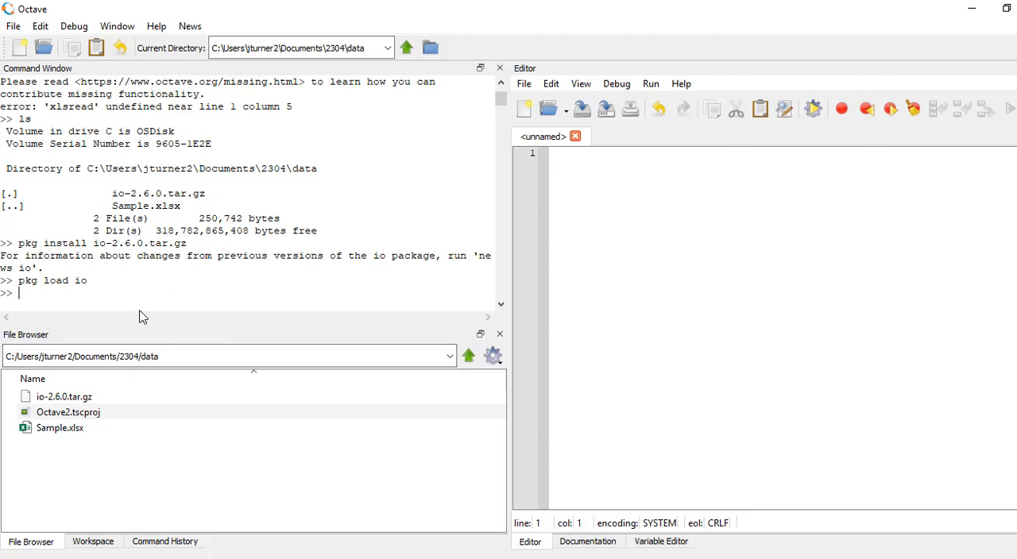
pyautogui.moveTo(539, 438)
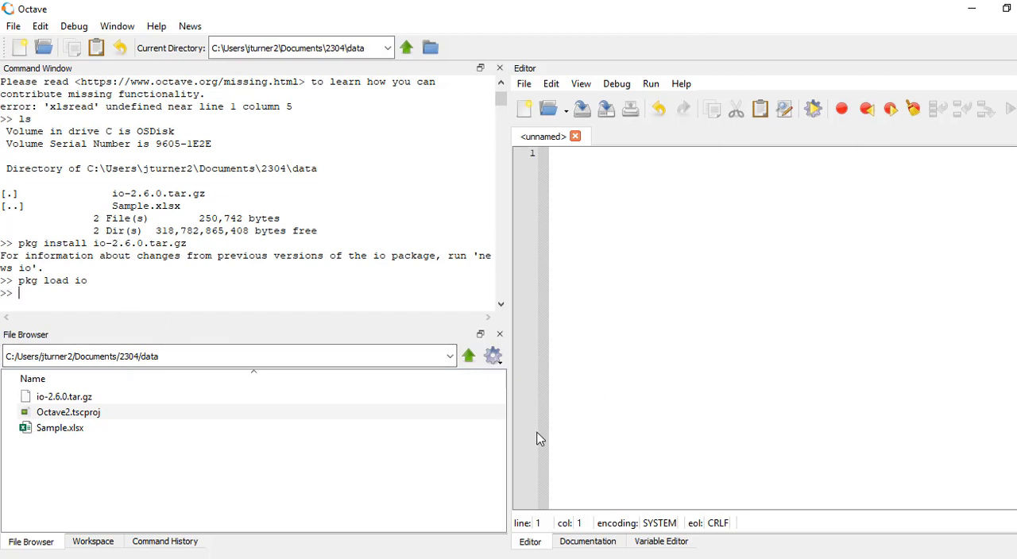
# List the folder and load Sample.xlsx into S, showing the matrix 1 2 3; 2 3 4; 3 4 5.
pyautogui.write('ls')
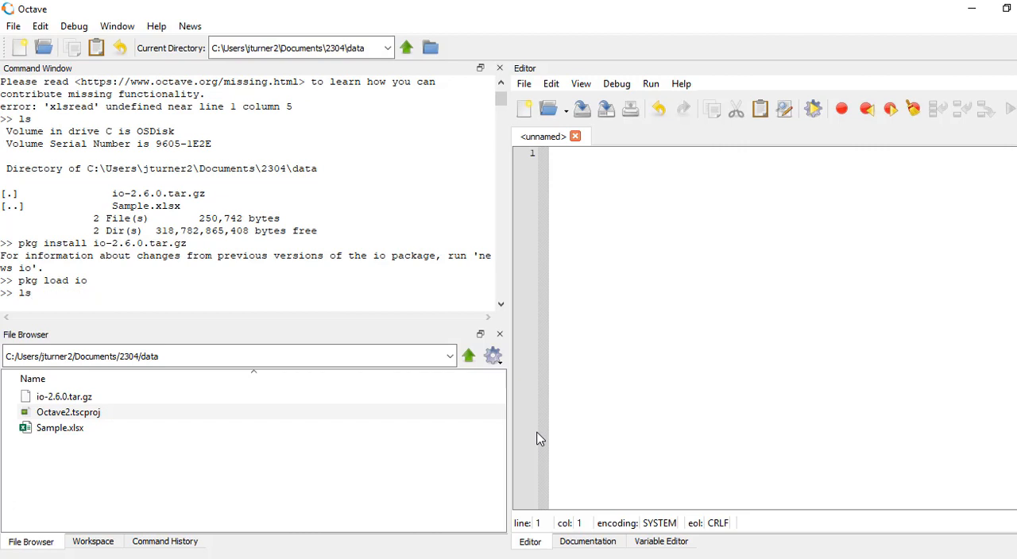
pyautogui.write("S = xlsread('Sample.xlsx')")
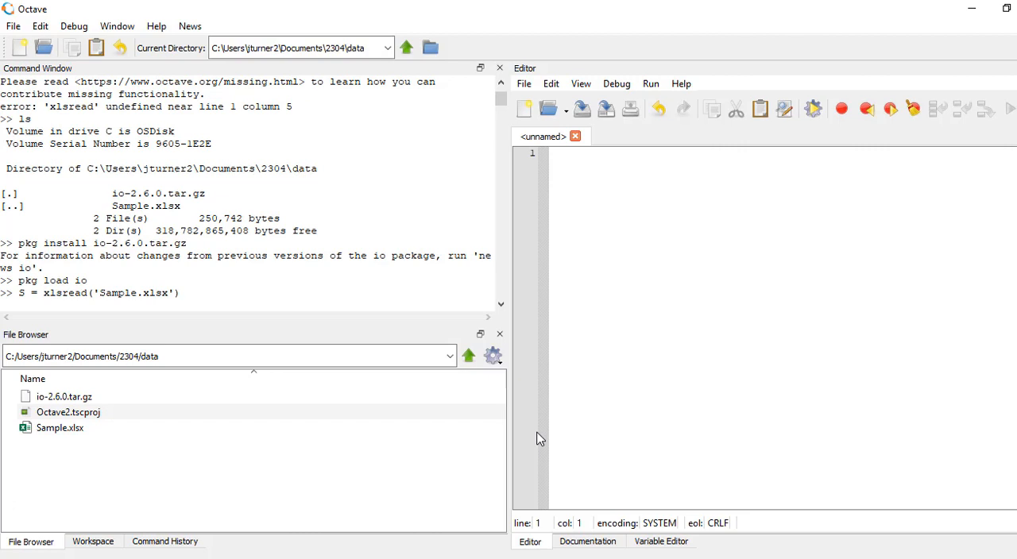
pyautogui.scroll(-3)
pyautogui.write('S')
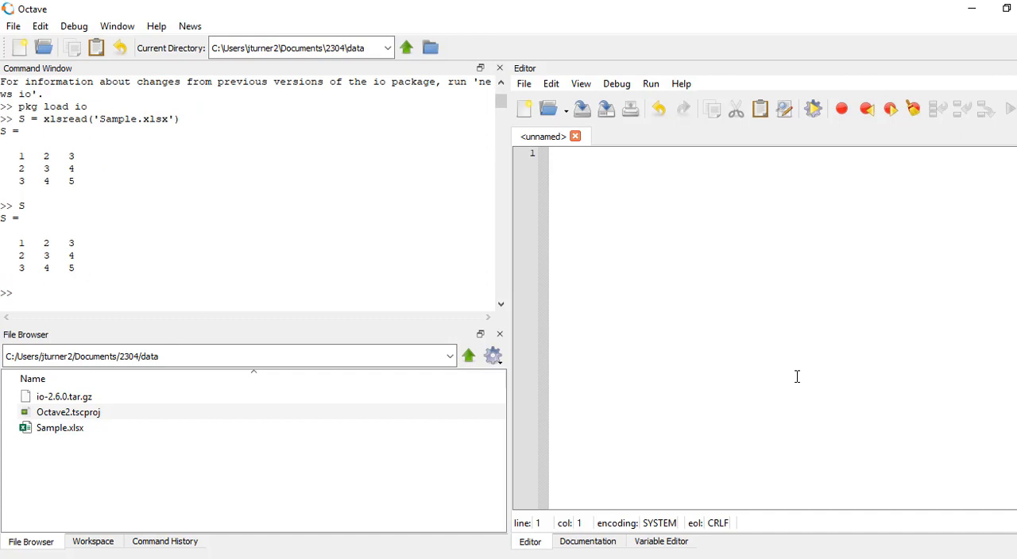
pyautogui.click(178, 356)
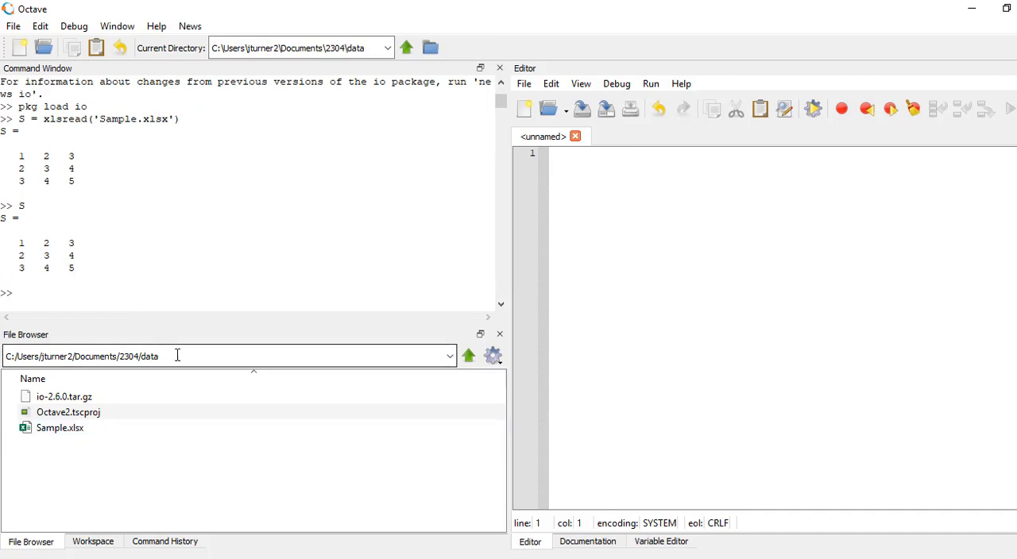
# Query S(2,3) to get 4, compute S./S as all ones, and begin S2 = S*2.
pyautogui.write('S (')
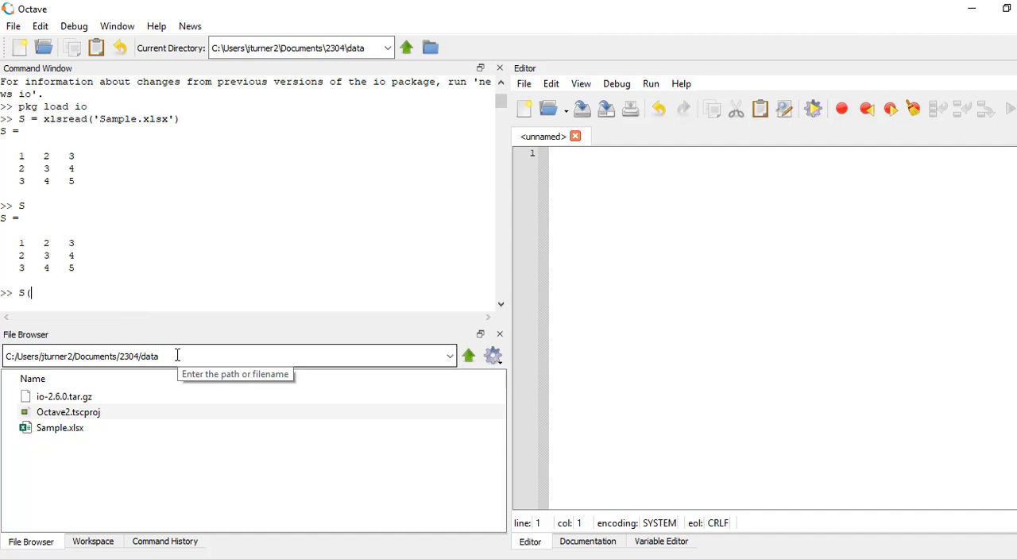
pyautogui.write('2,3')
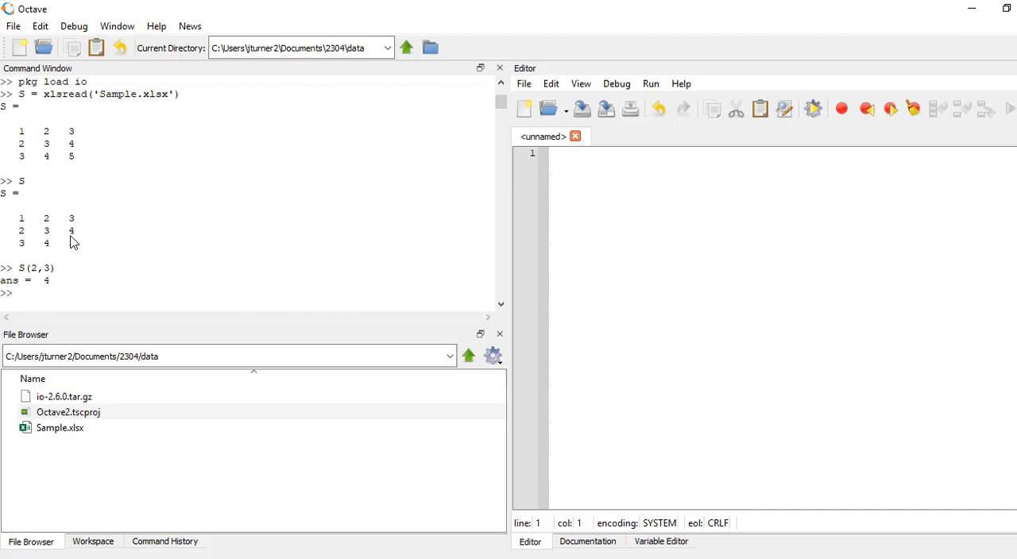
pyautogui.moveTo(688, 333)
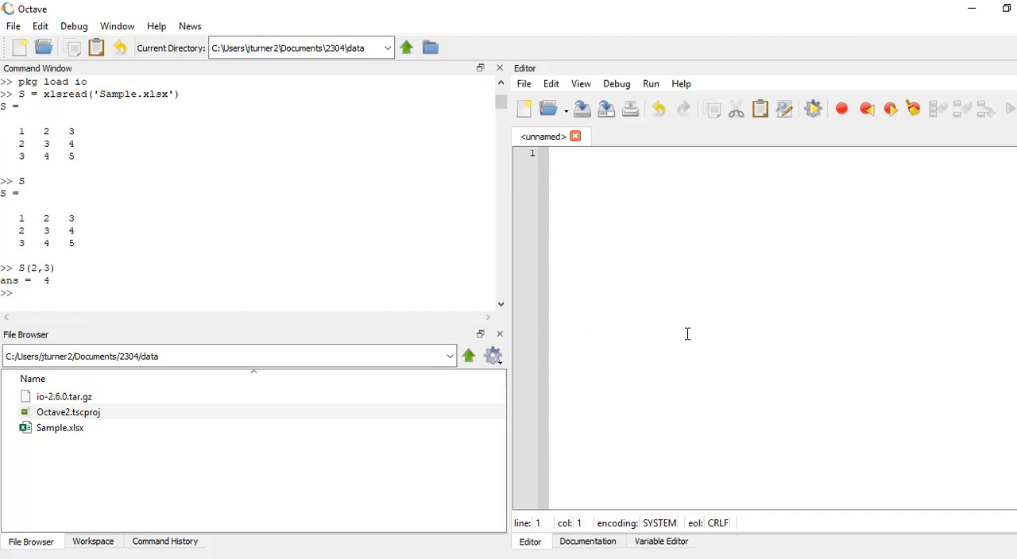
pyautogui.write('S./')
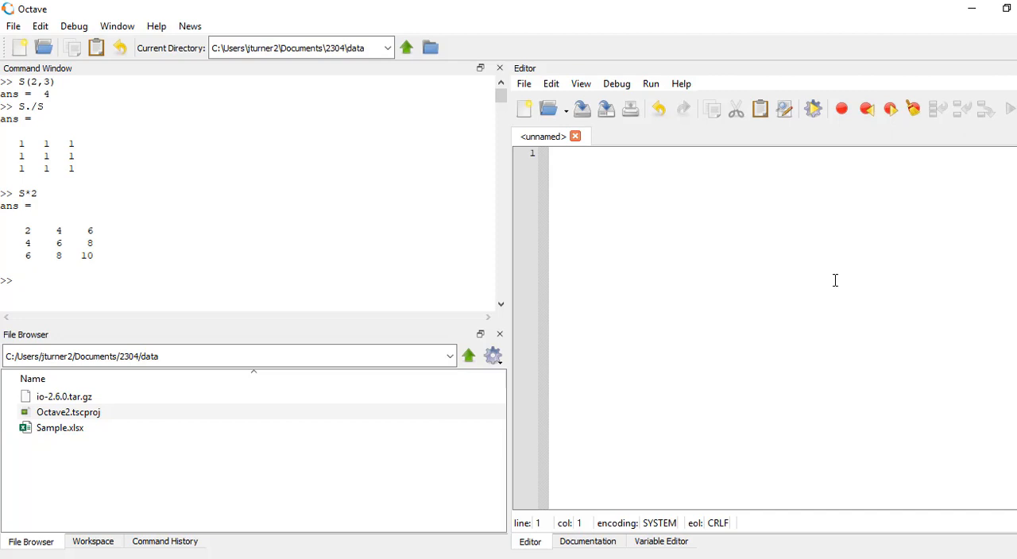
pyautogui.write('S2 = S*2')
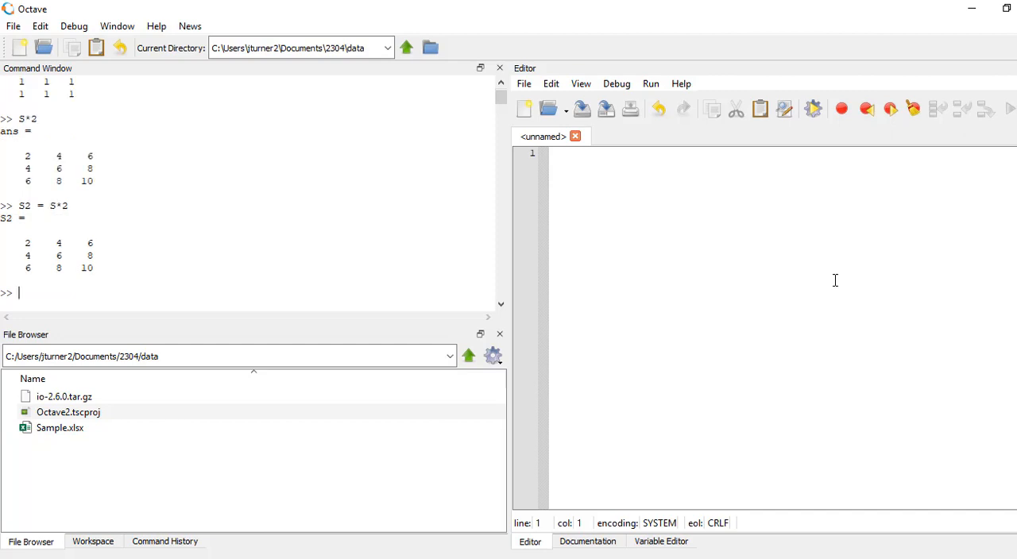
pyautogui.moveTo(279, 231)
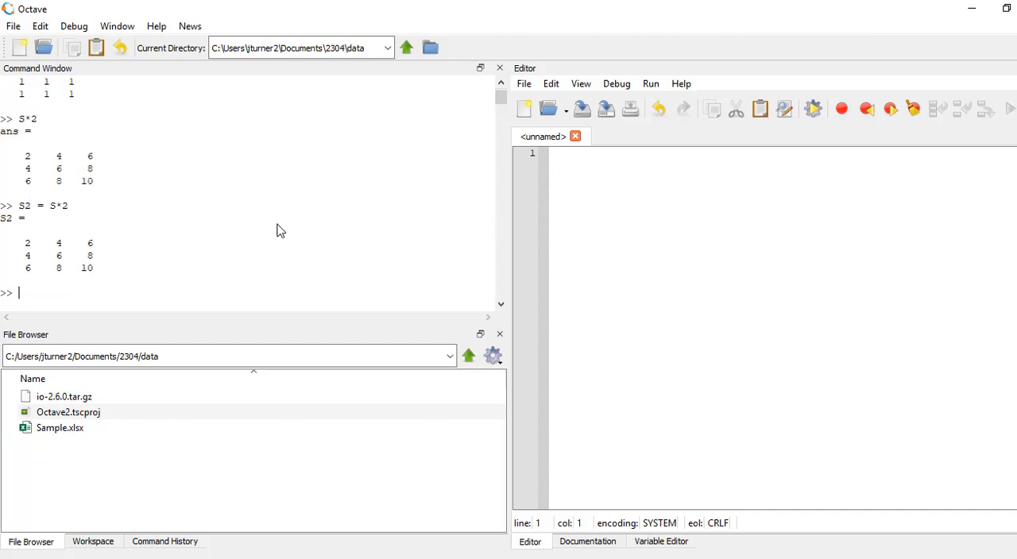
# Write S2 to Sample2.xlsx with xlswrite('Sample2.xlsx',S2), returning ans = 1.
pyautogui.click(60, 443)
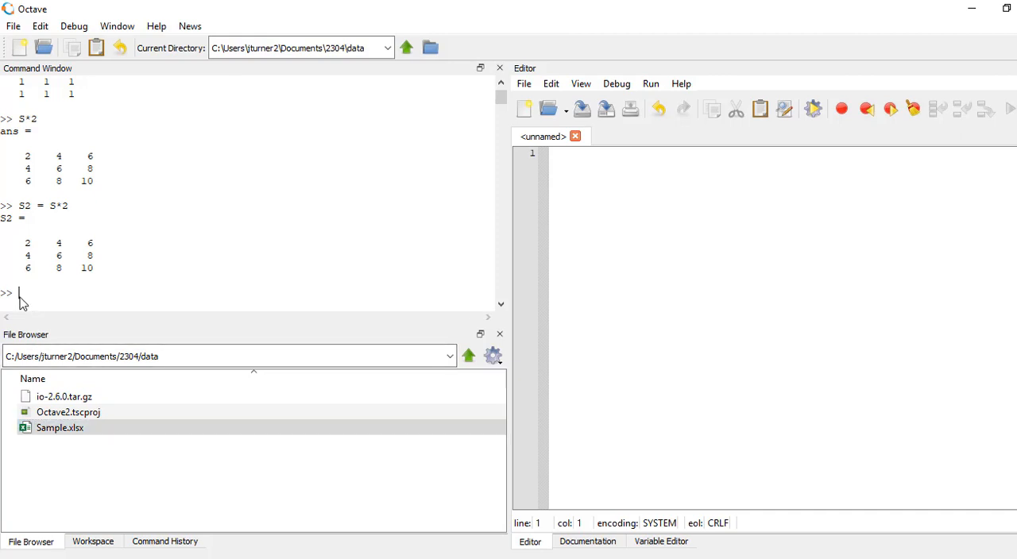
pyautogui.moveTo(760, 400)
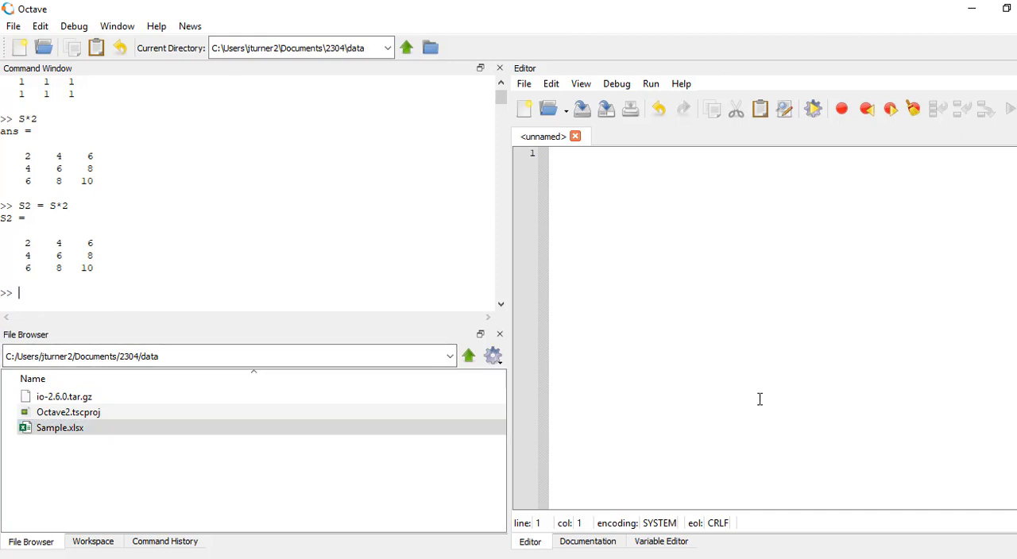
pyautogui.write('xlswrit')
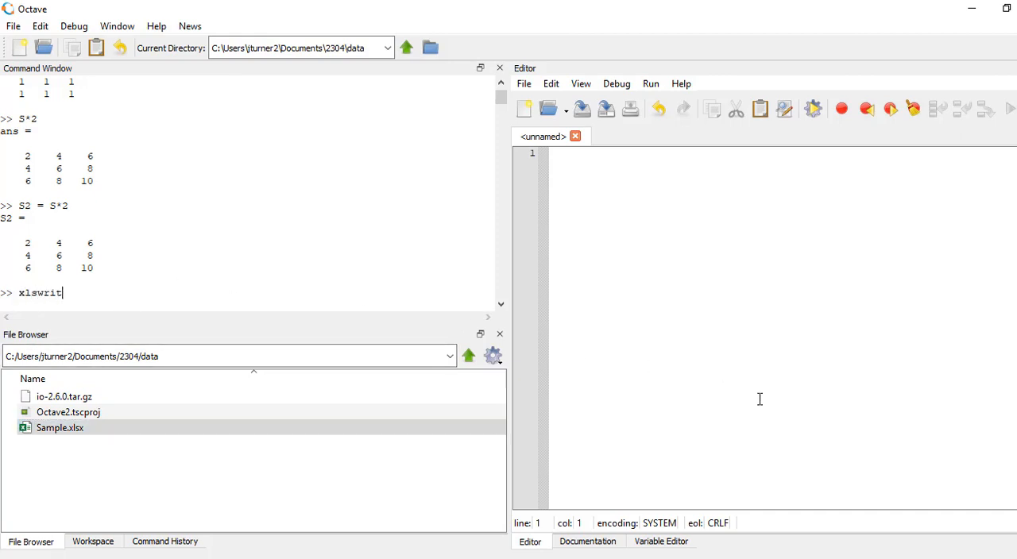
pyautogui.write('e (')
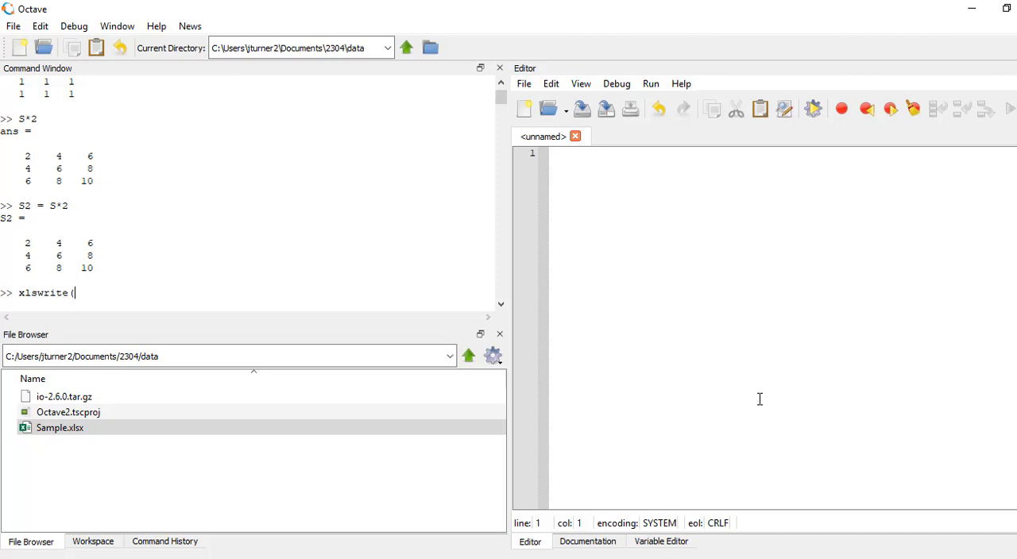
pyautogui.write("'")
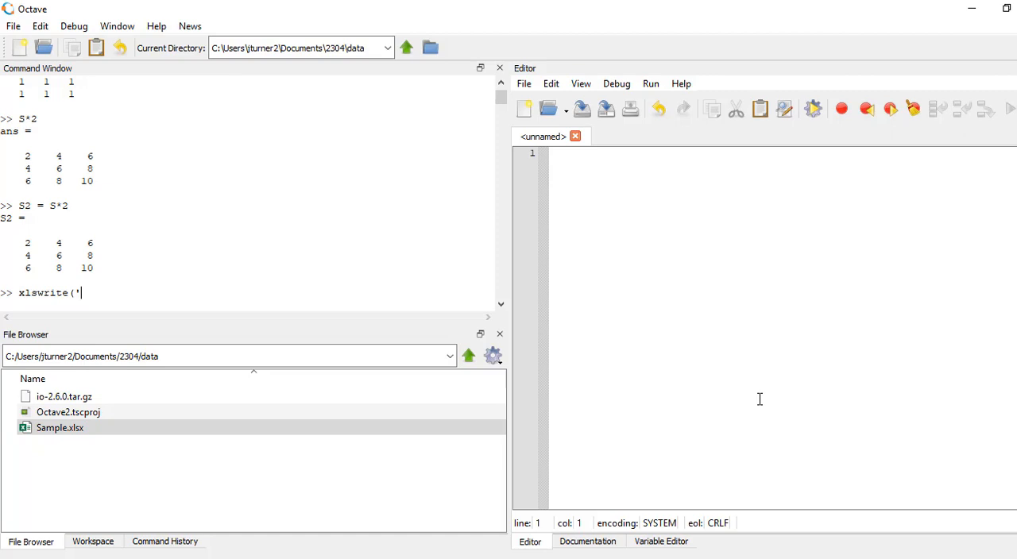
pyautogui.write('Sam')
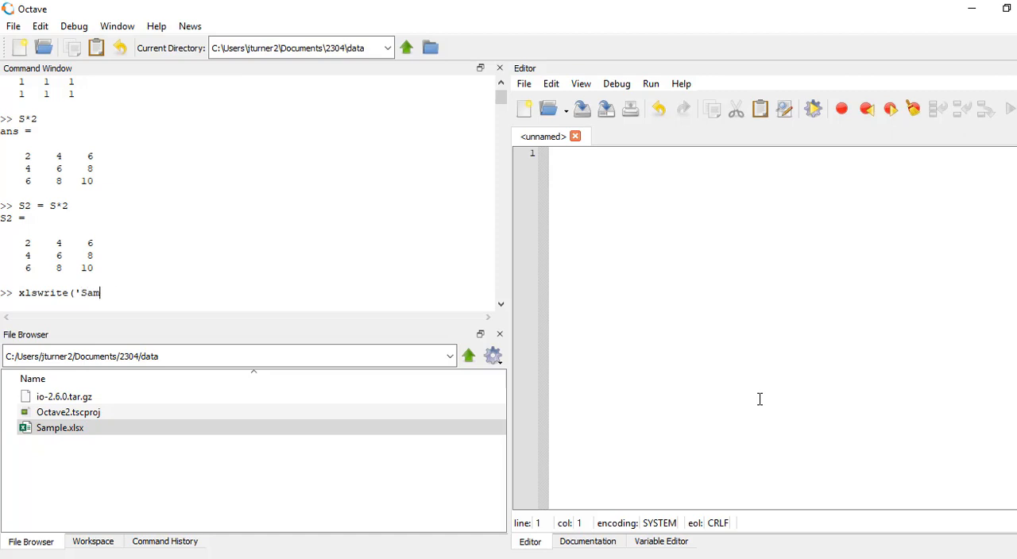
pyautogui.write('ple')
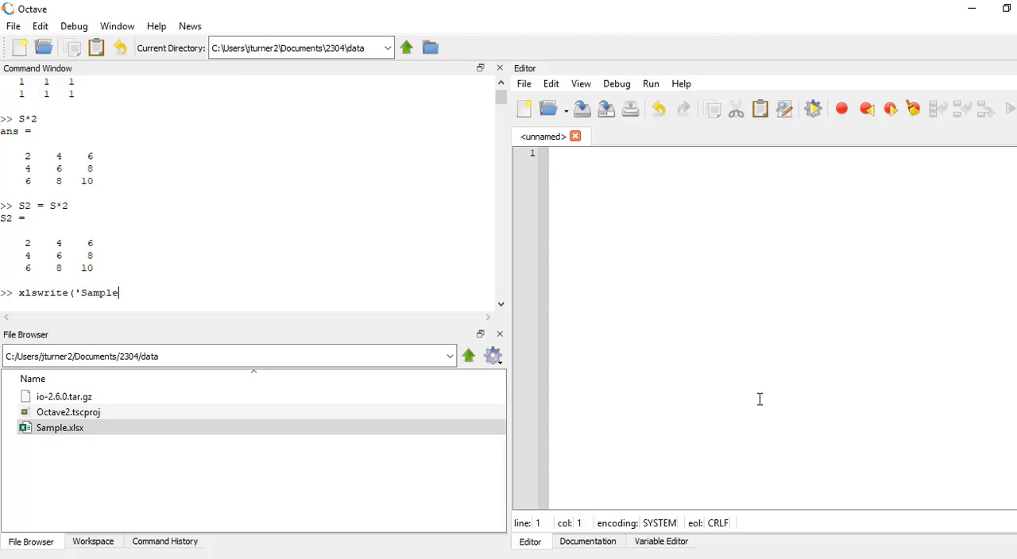
pyautogui.write('2.xl')
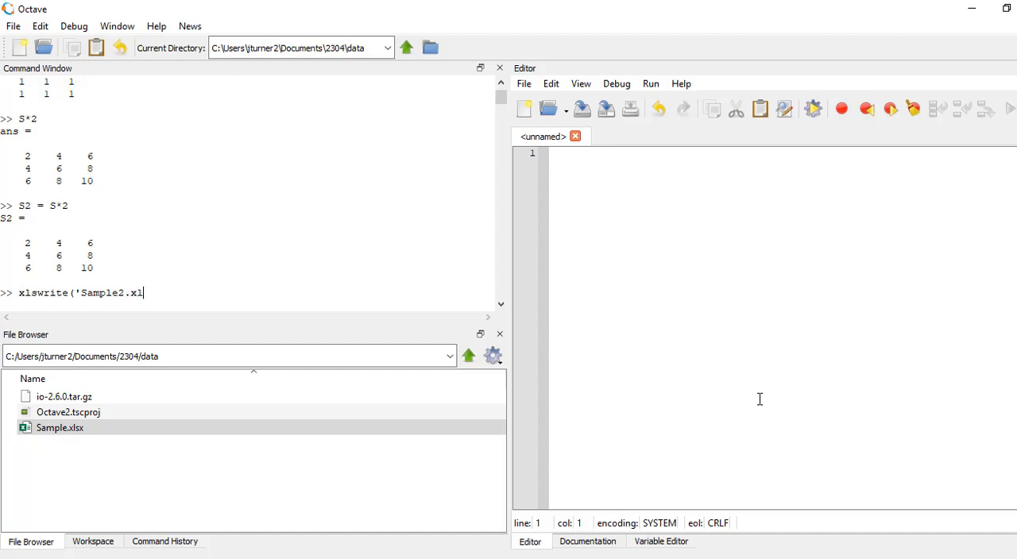
pyautogui.write("sx'")
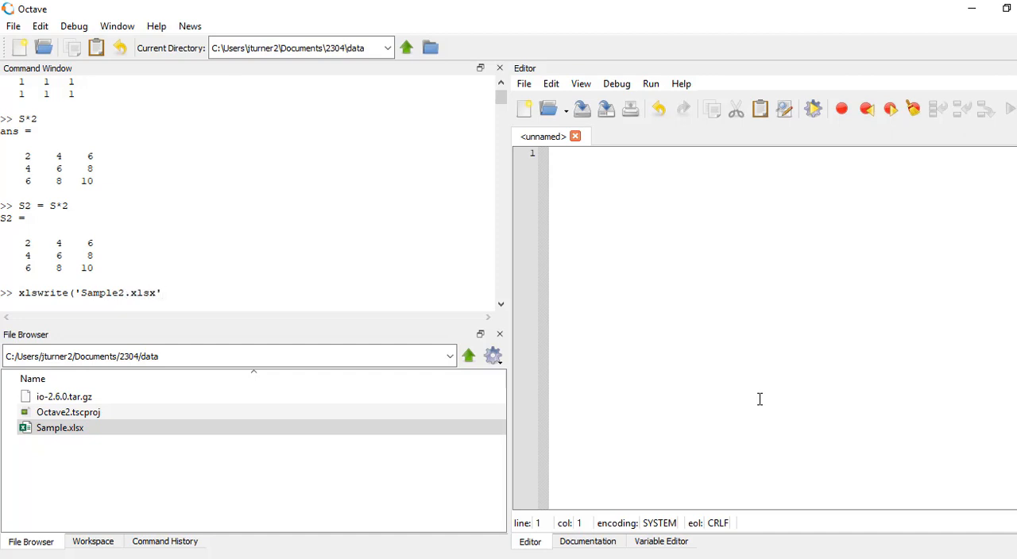
pyautogui.write(',')
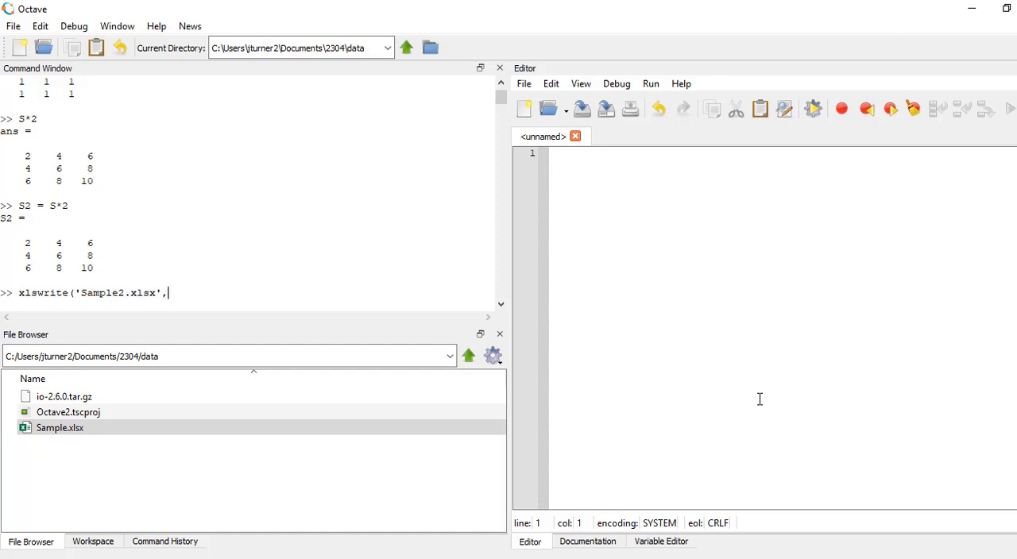
pyautogui.write('S2')
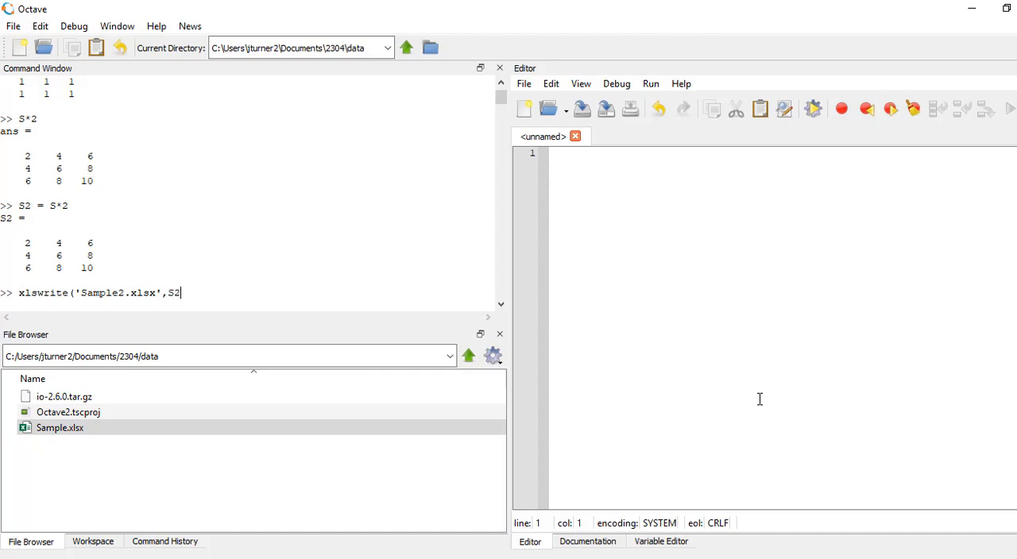
pyautogui.write(')')
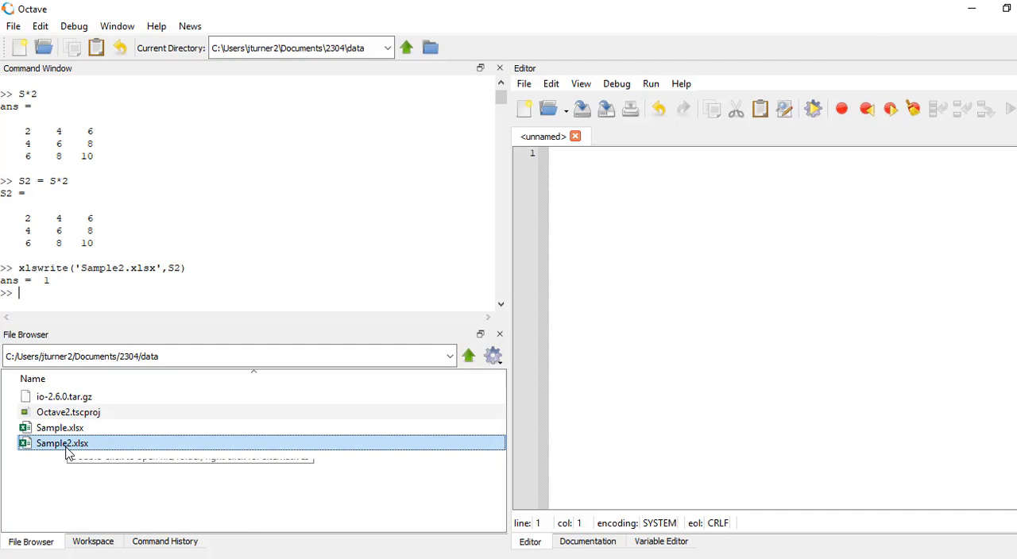
# Open Sample2.xlsx outside Octave in Excel, showing 2 4 6; 4 6 8; 6 8 10.
pyautogui.rightClick(61, 443)
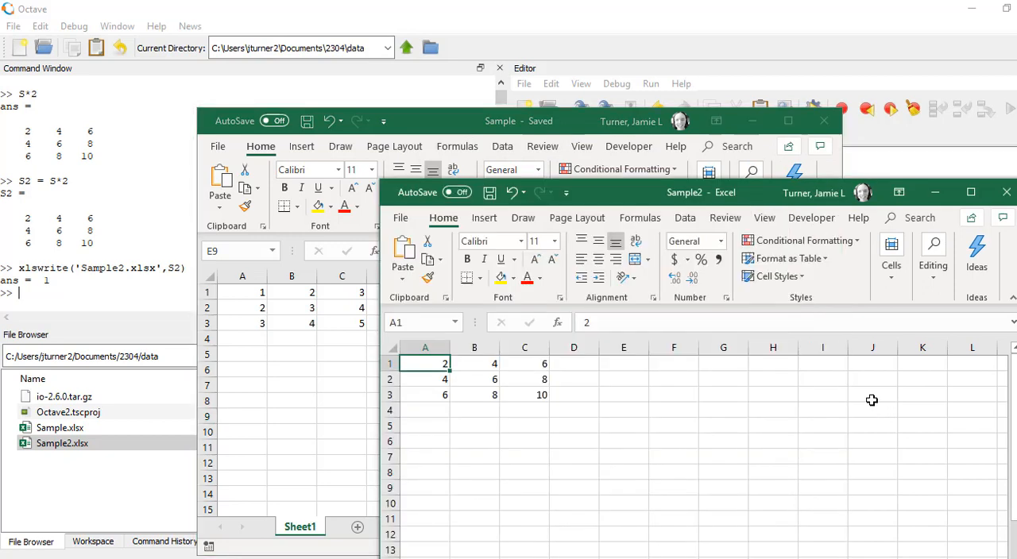
pyautogui.moveTo(426, 364)
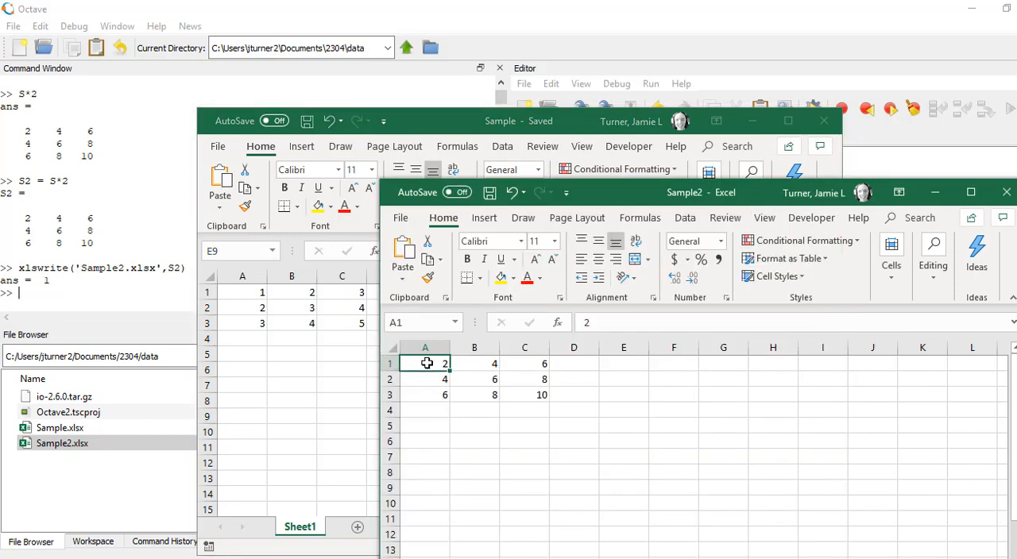
pyautogui.click(525, 473)
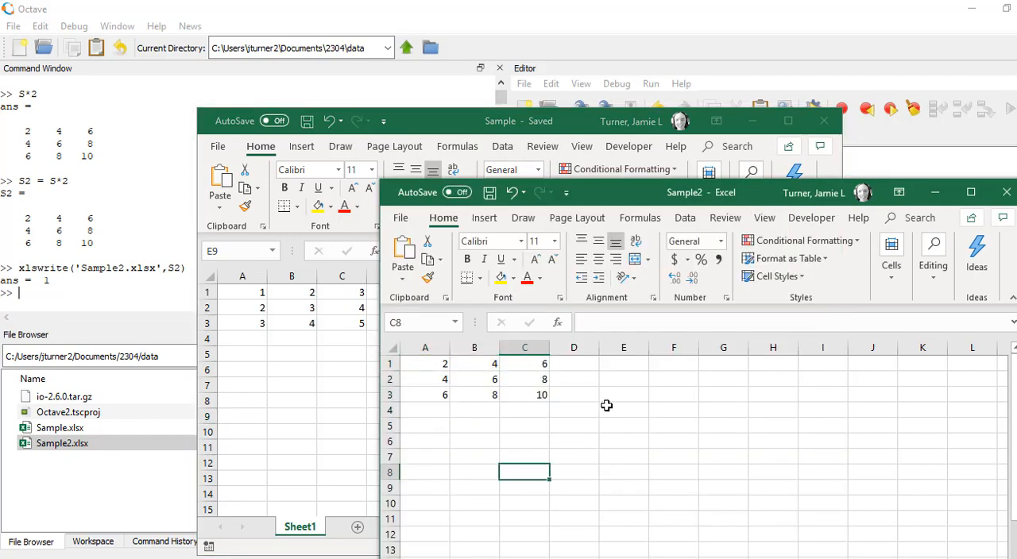